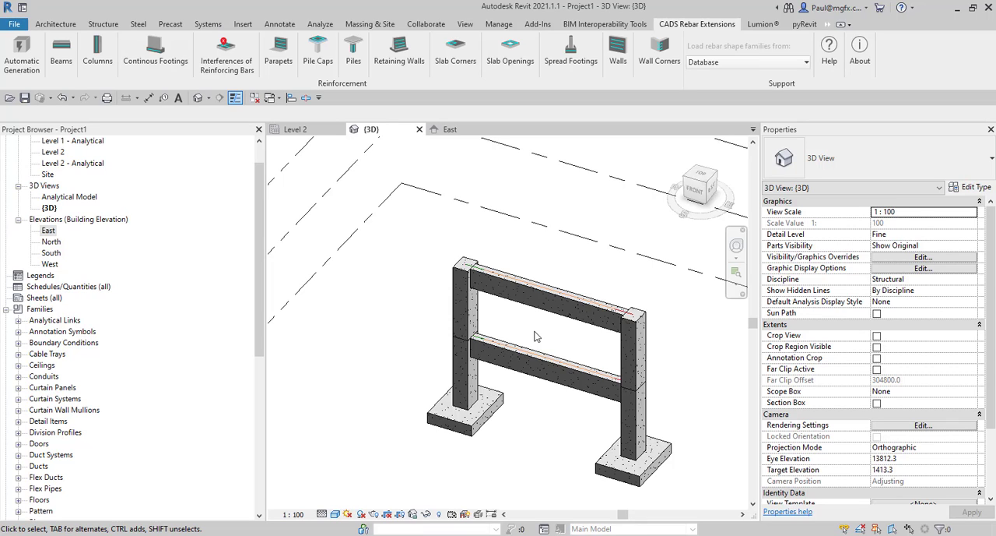
mouse_move(664, 166)
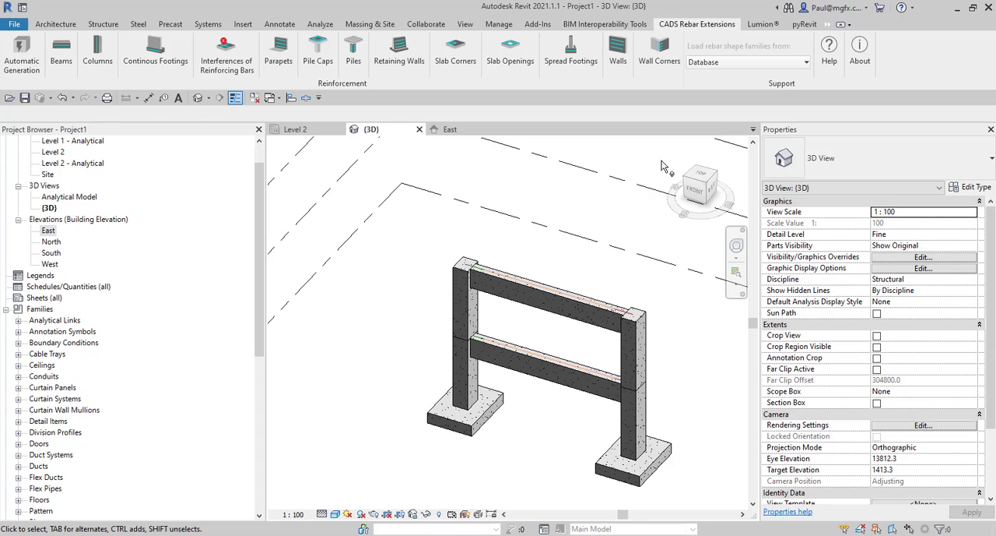
mouse_move(378, 186)
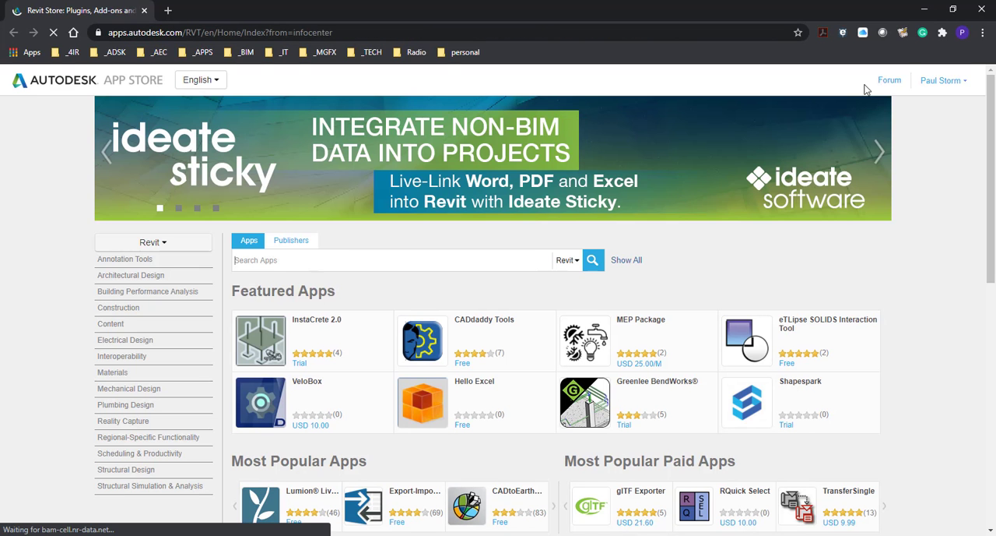
Step: Search the Autodesk App Store for 'cads rebar' to find CADS Rebar Extensions for Revit 2021
click(382, 260)
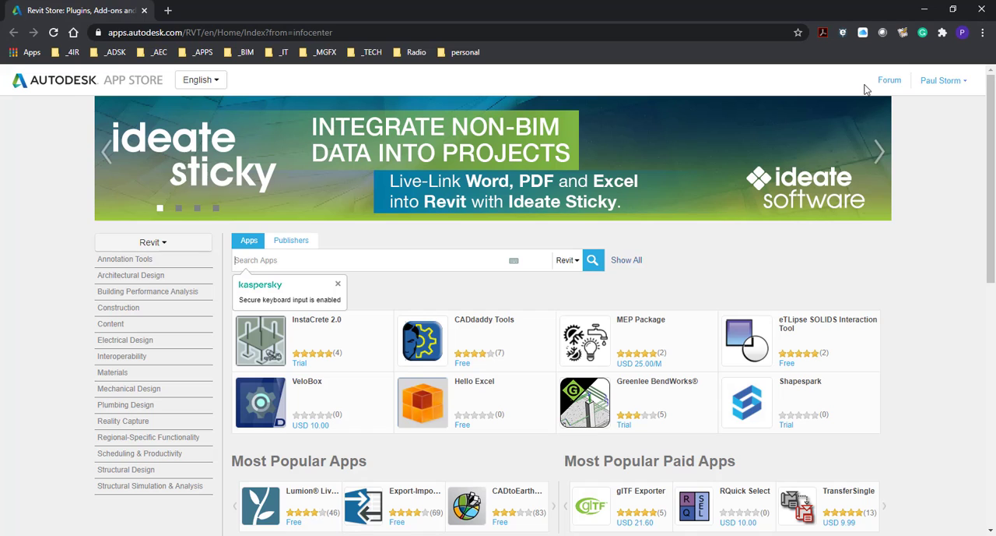
click(943, 80)
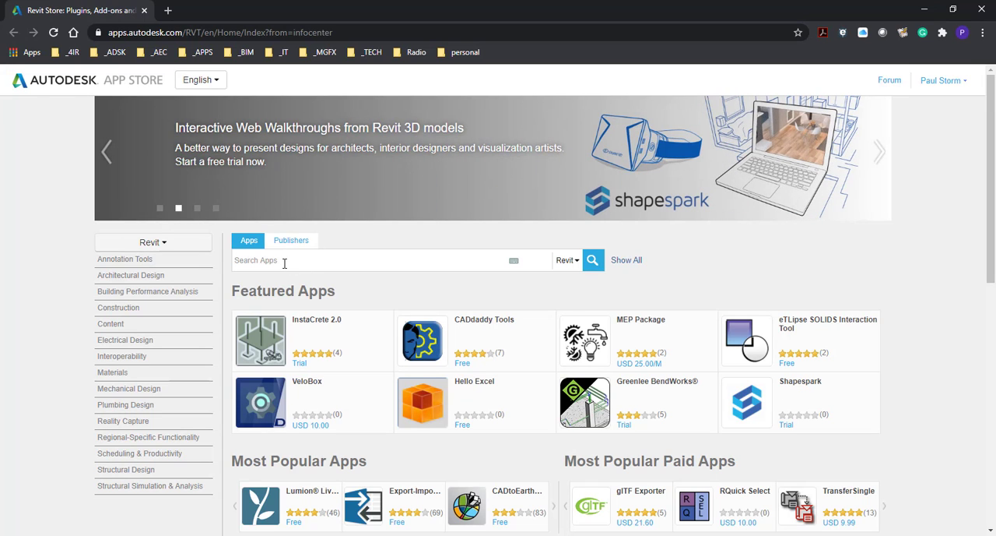
text(cads rebar)
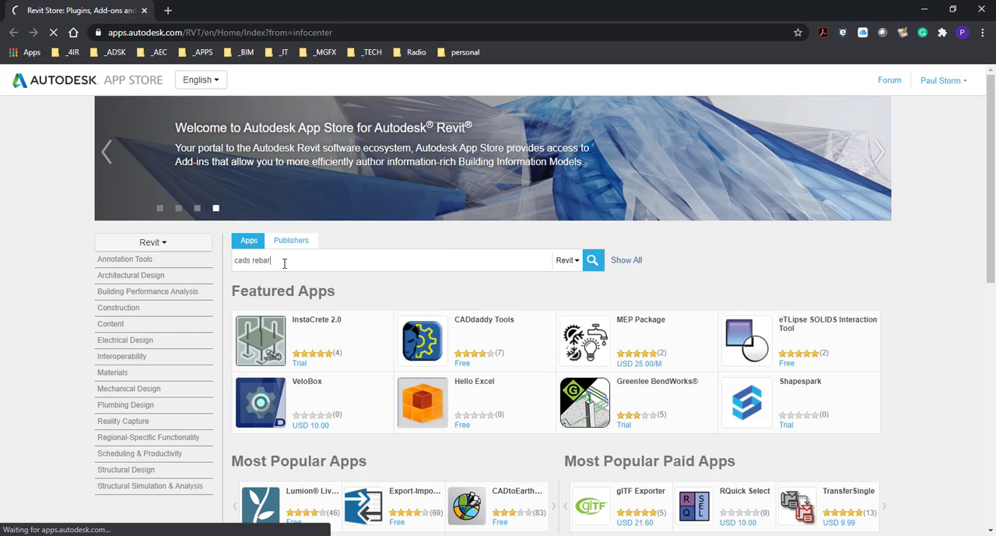
click(593, 259)
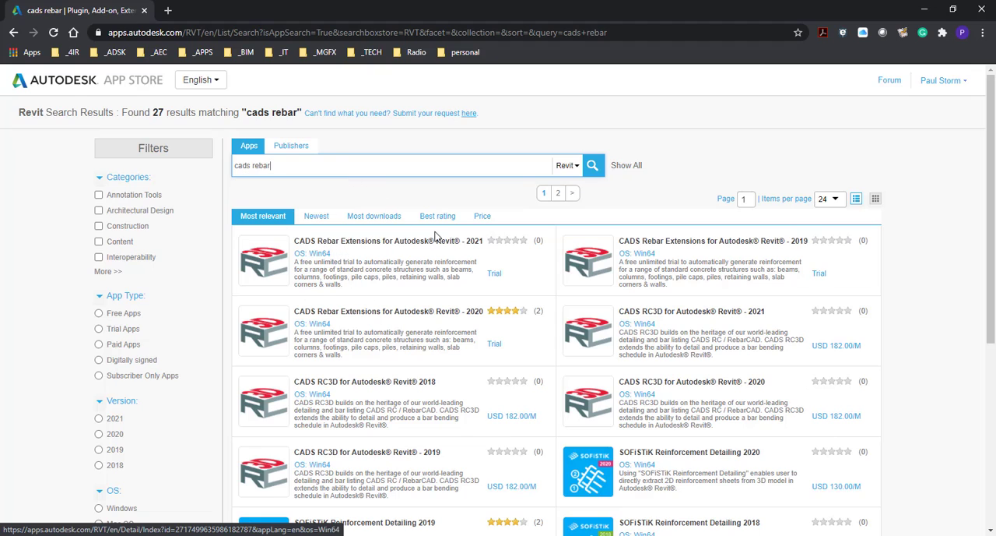
mouse_move(486, 248)
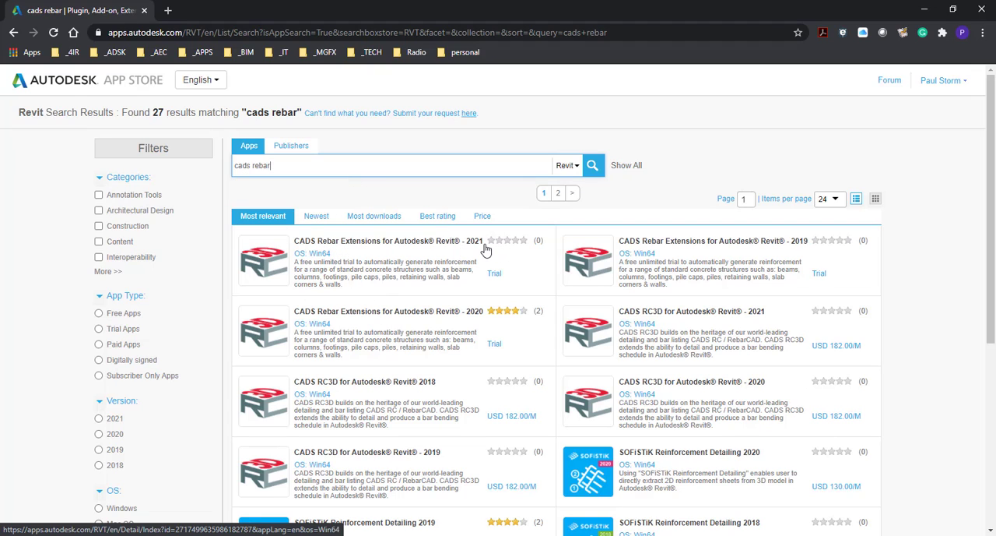
mouse_move(479, 248)
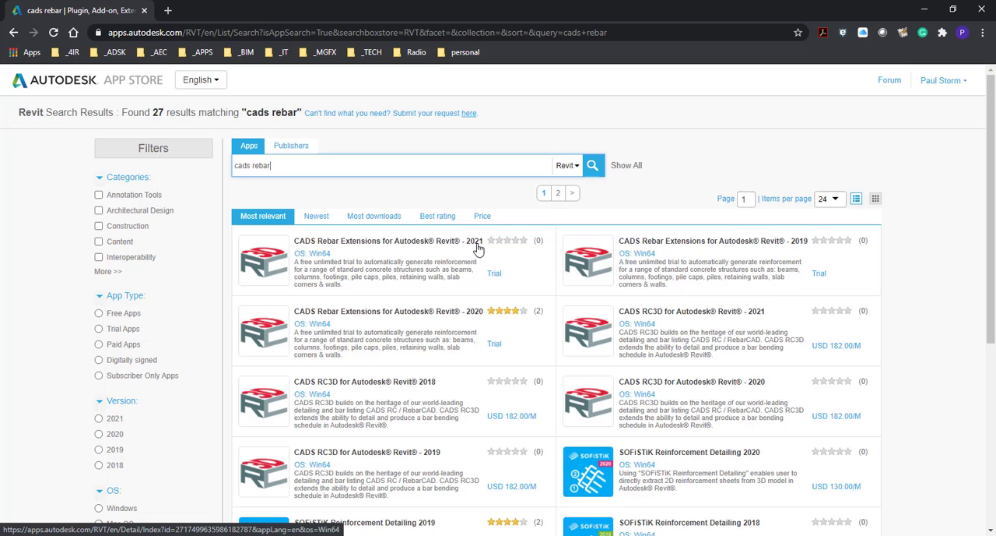
mouse_move(570, 292)
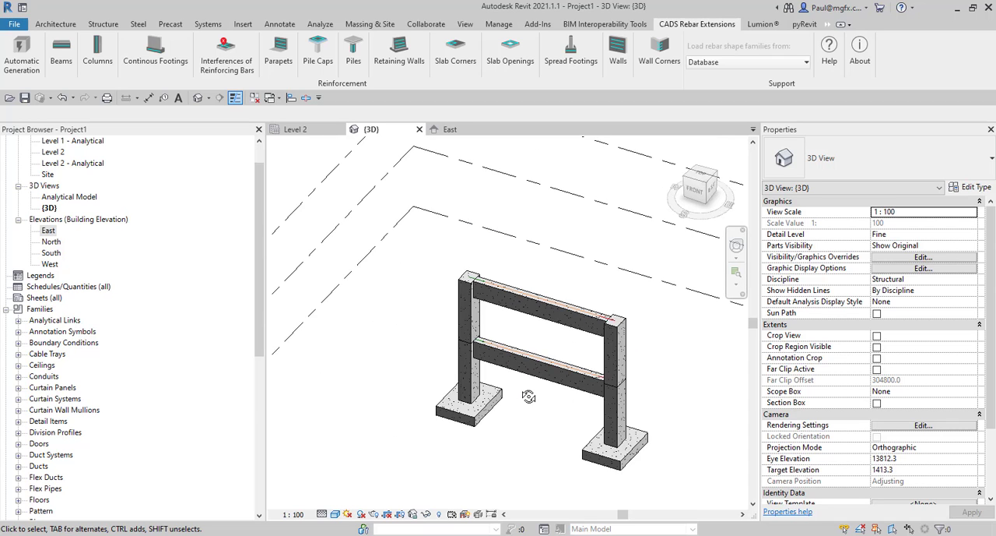
Step: Zoom in on the column and footing, open the Level 2 plan, and start a section
drag(529, 397, 516, 374)
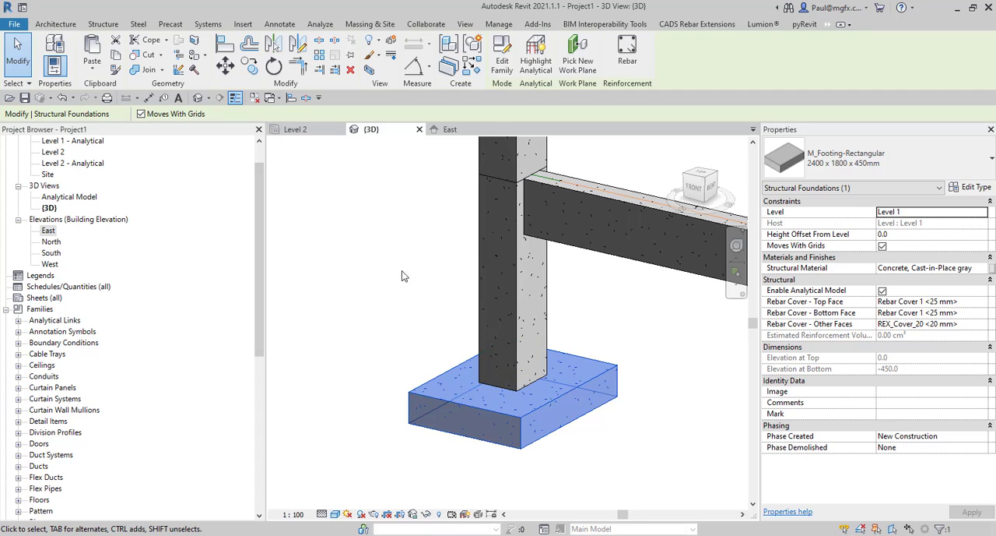
click(700, 24)
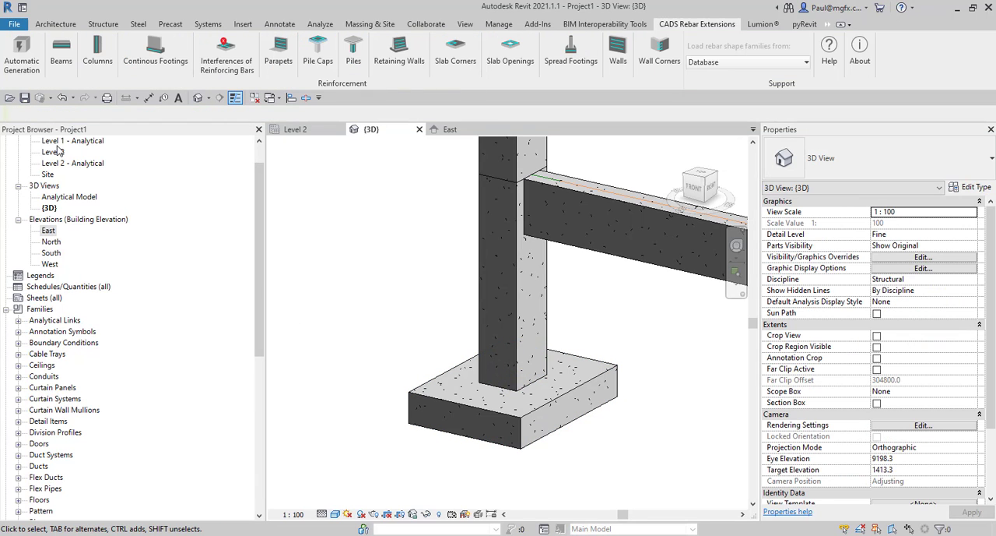
double_click(55, 151)
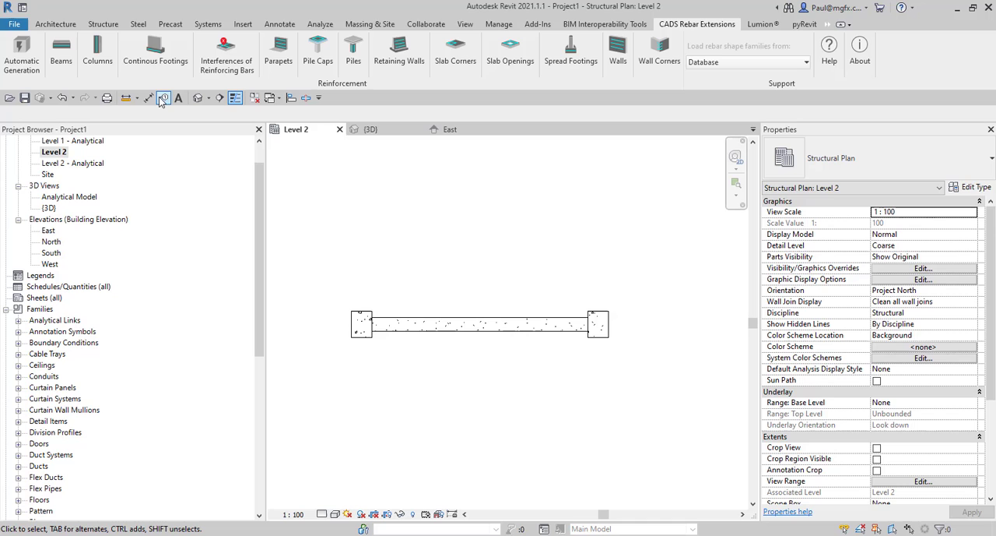
click(163, 97)
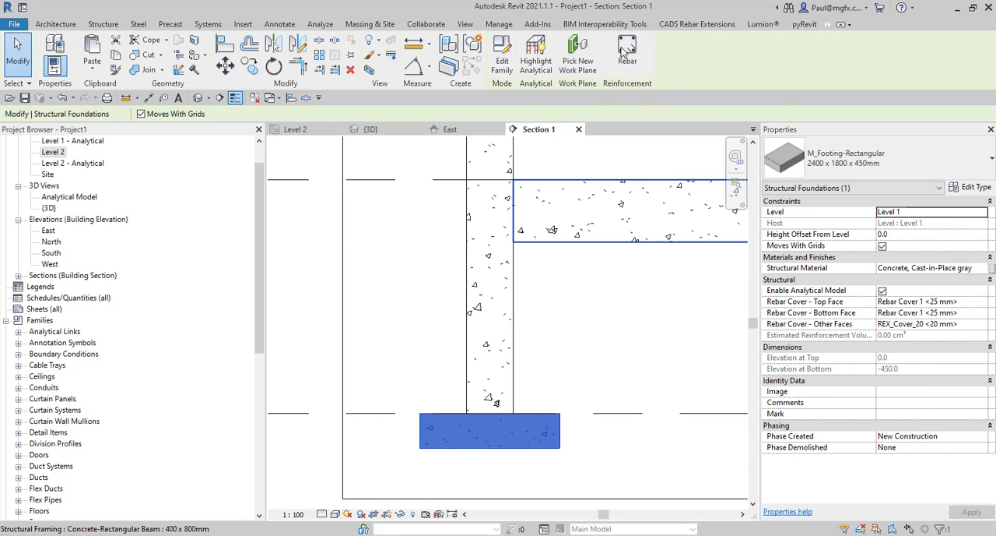
Step: Start placing standard rebar in Section 1 and accept the rebar hooks warning
click(626, 53)
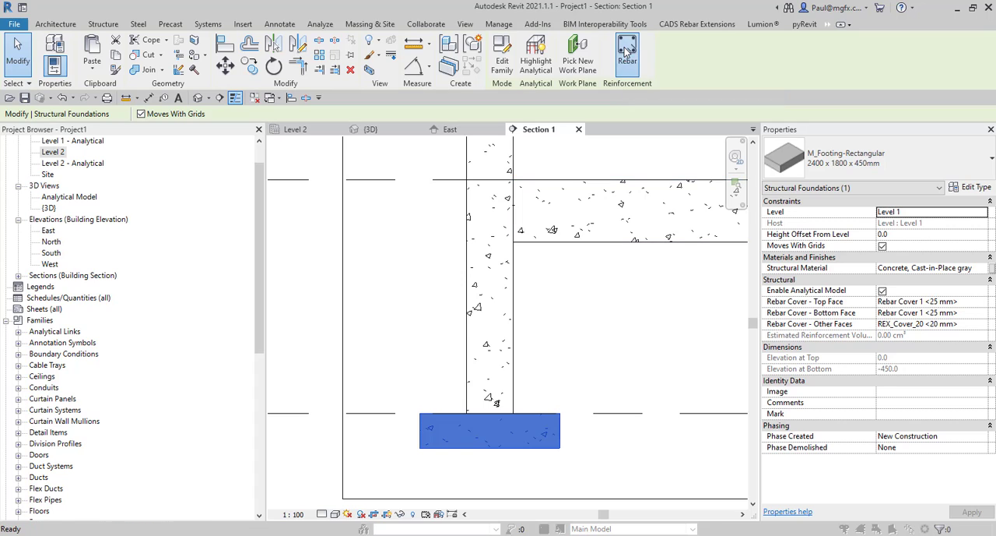
click(625, 52)
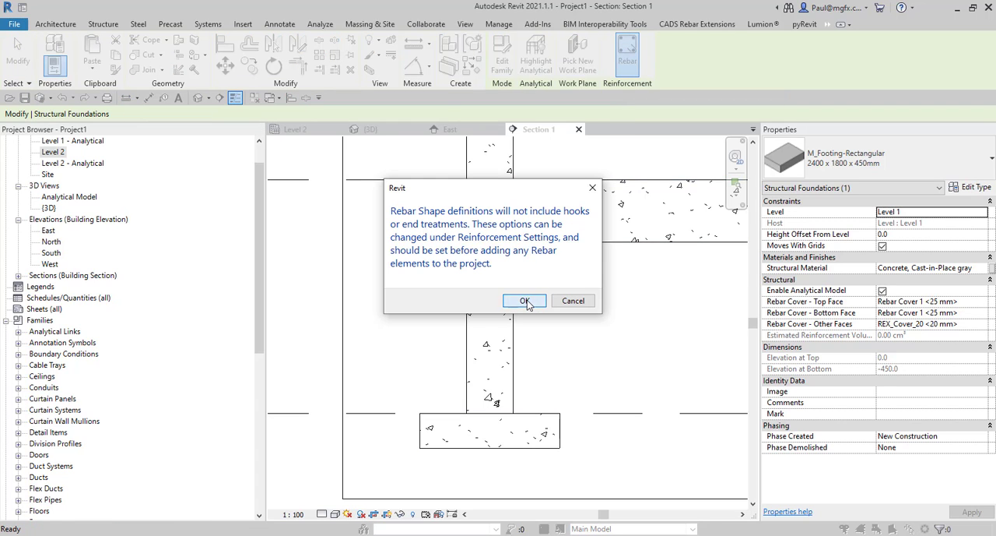
click(524, 300)
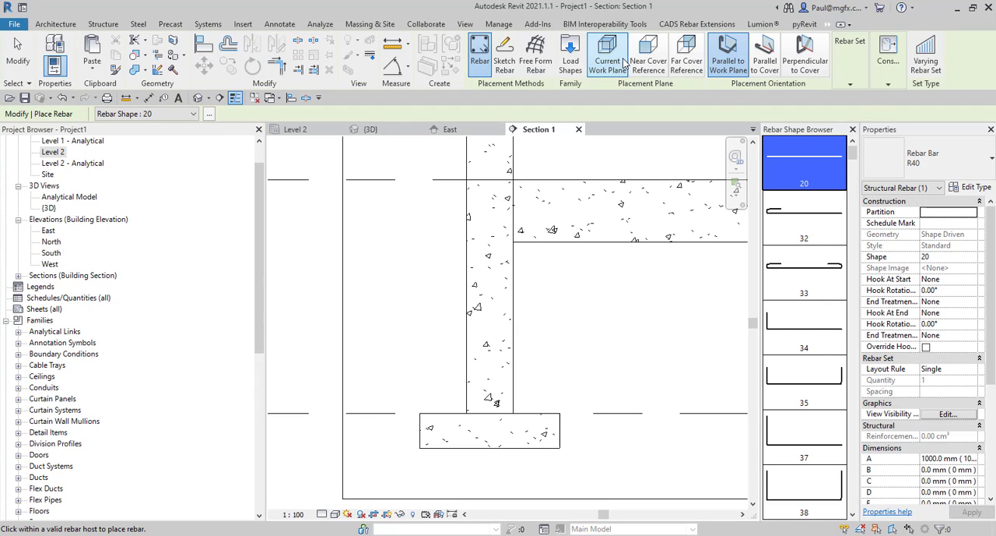
mouse_move(542, 313)
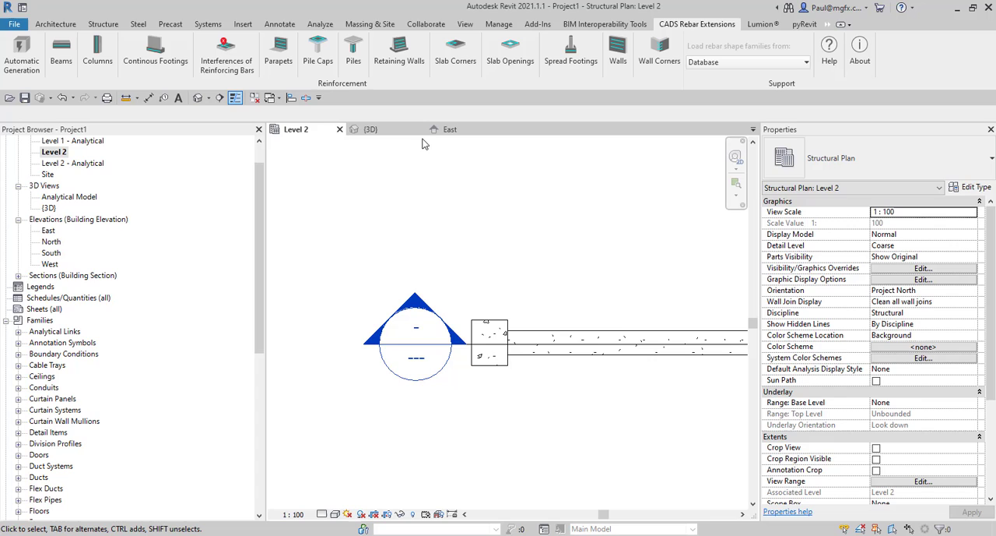
Step: From the {3D} view, launch CADS Spread Footings for the 240 × 180 × 45 cm footing
click(369, 128)
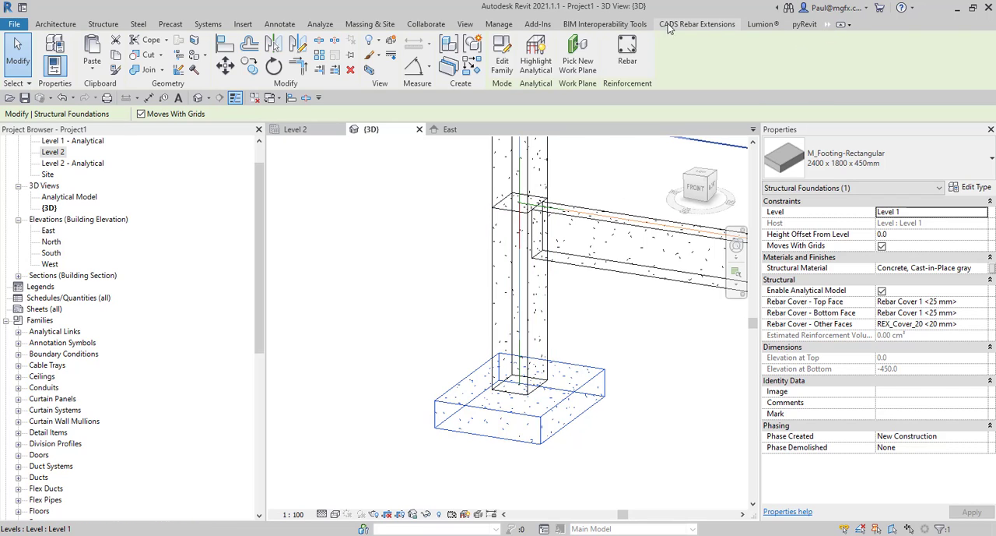
click(698, 25)
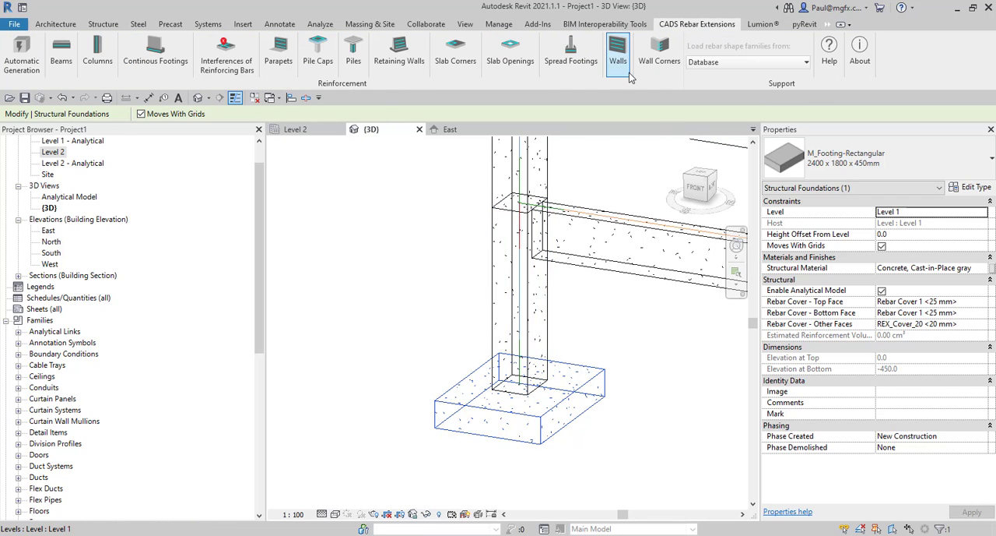
mouse_move(572, 49)
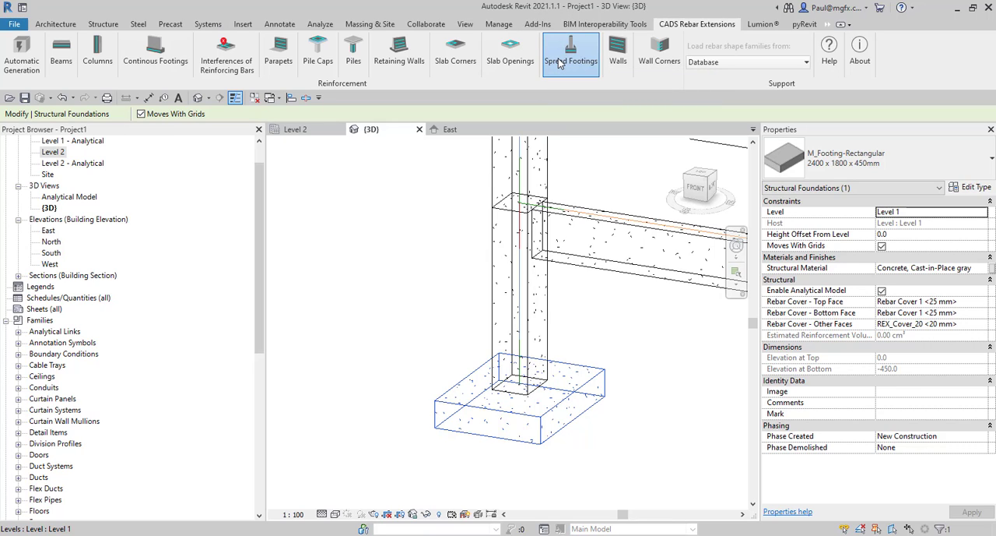
click(571, 54)
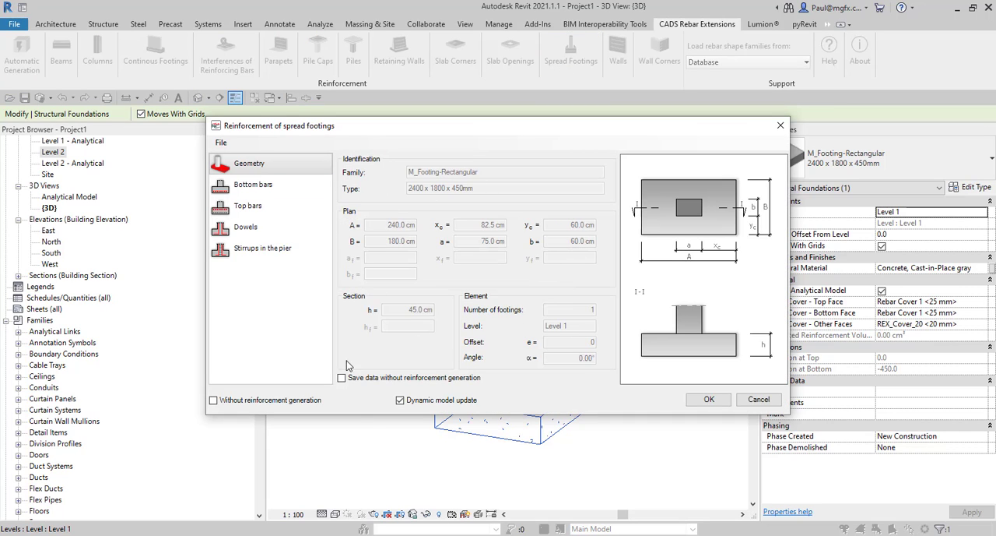
Step: Review the footing's bottom bar and top bar settings
click(253, 184)
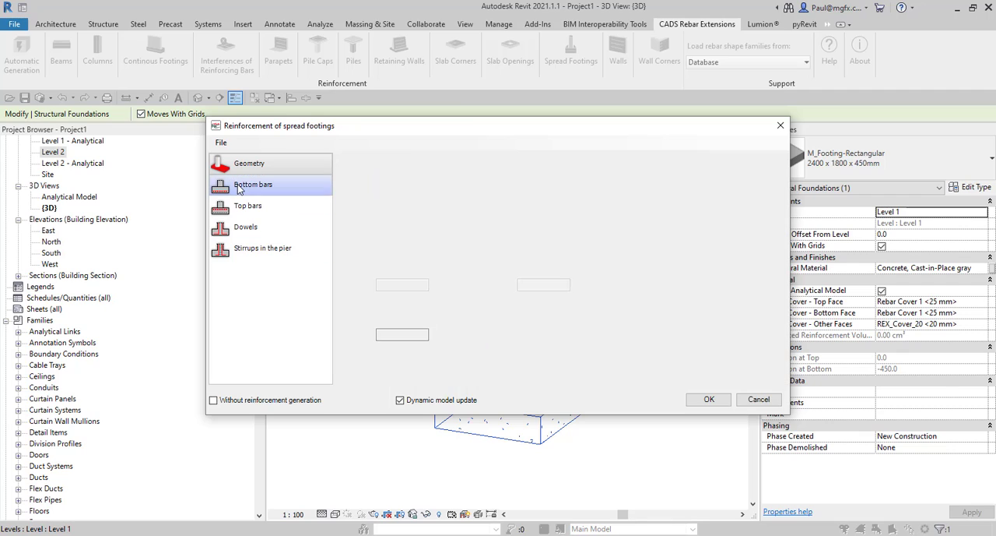
click(253, 184)
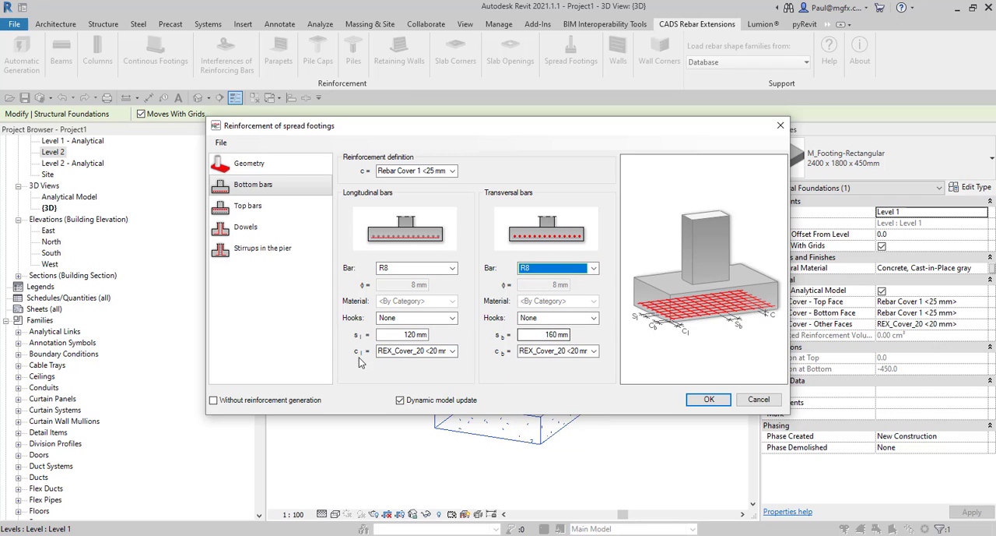
click(248, 205)
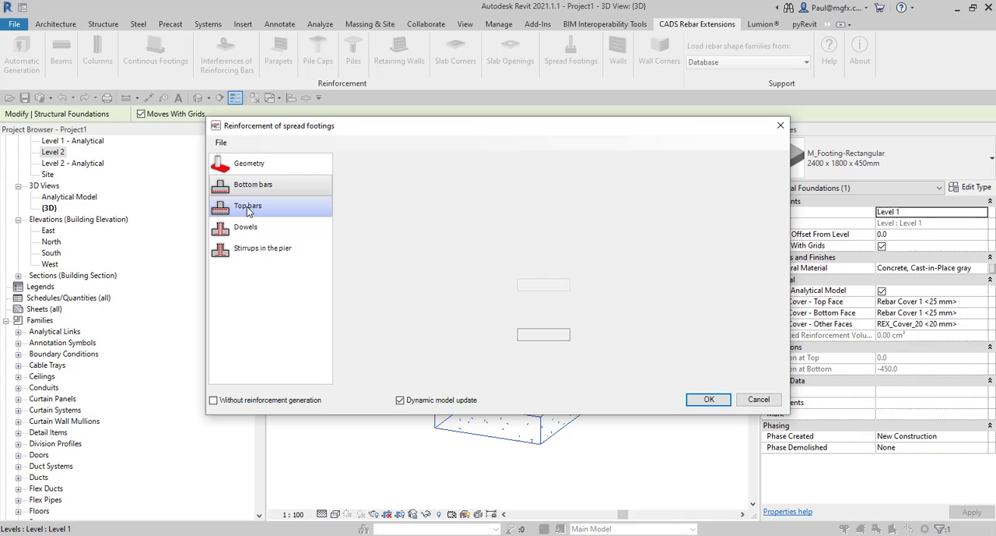
click(247, 205)
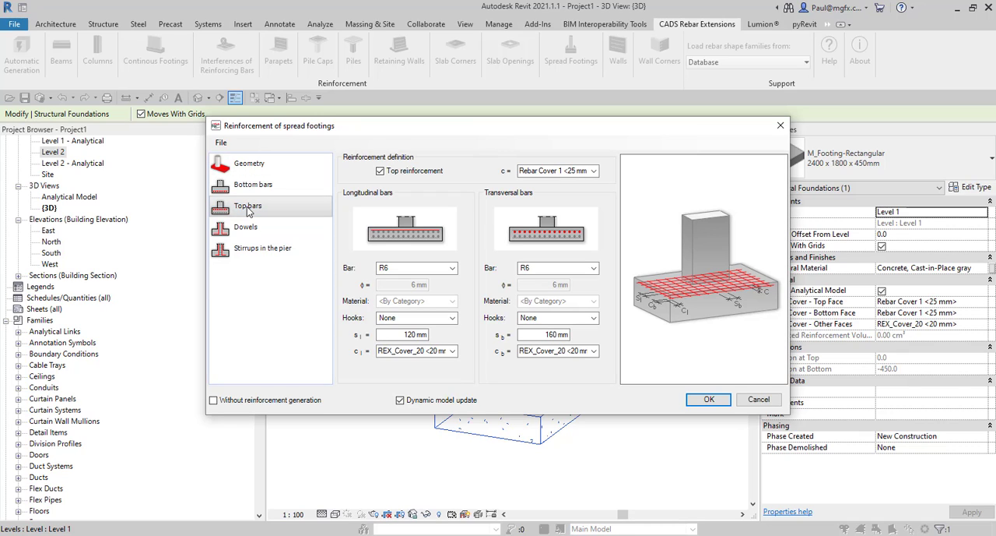
Step: Review dowels and pier stirrups, then confirm from Geometry to generate footing reinforcement
click(246, 227)
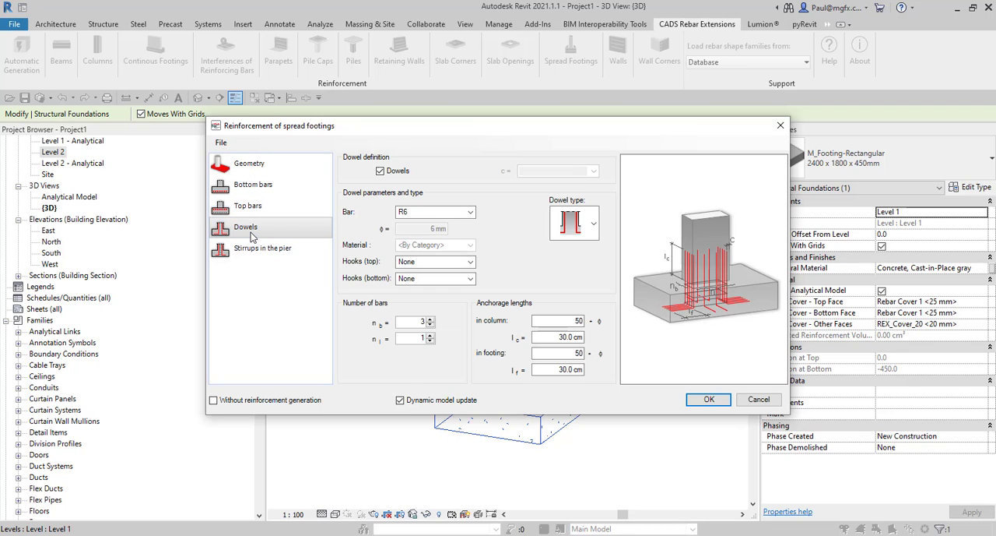
click(262, 248)
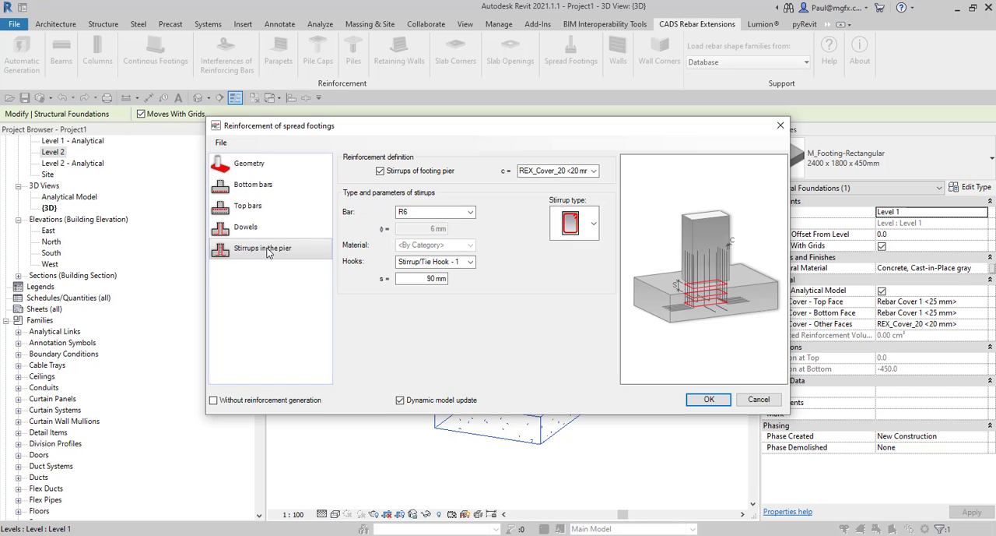
mouse_move(394, 332)
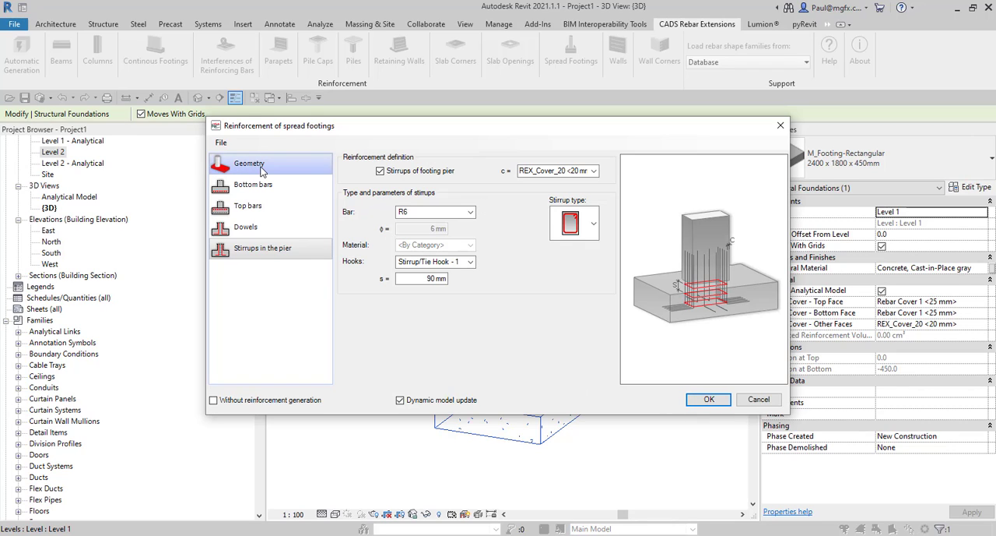
click(249, 163)
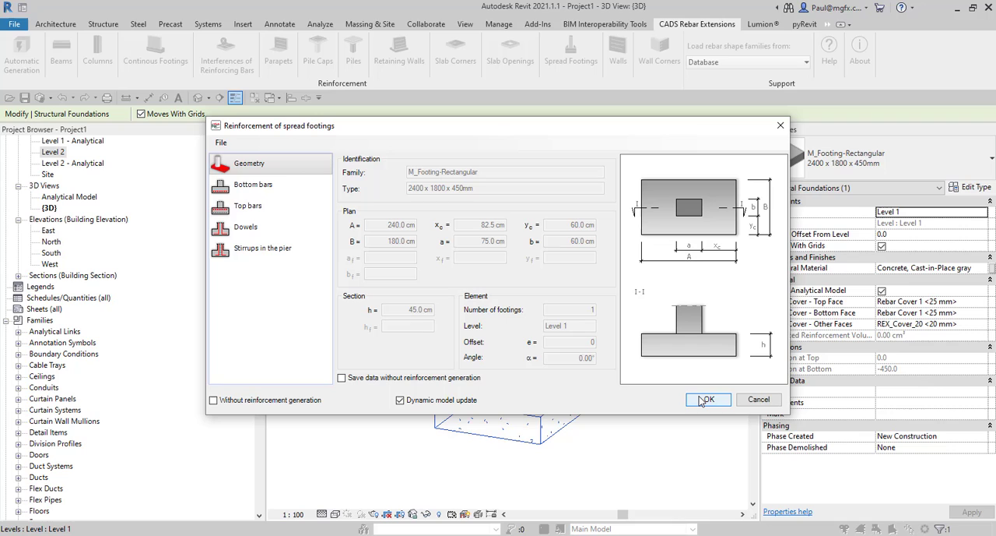
click(708, 399)
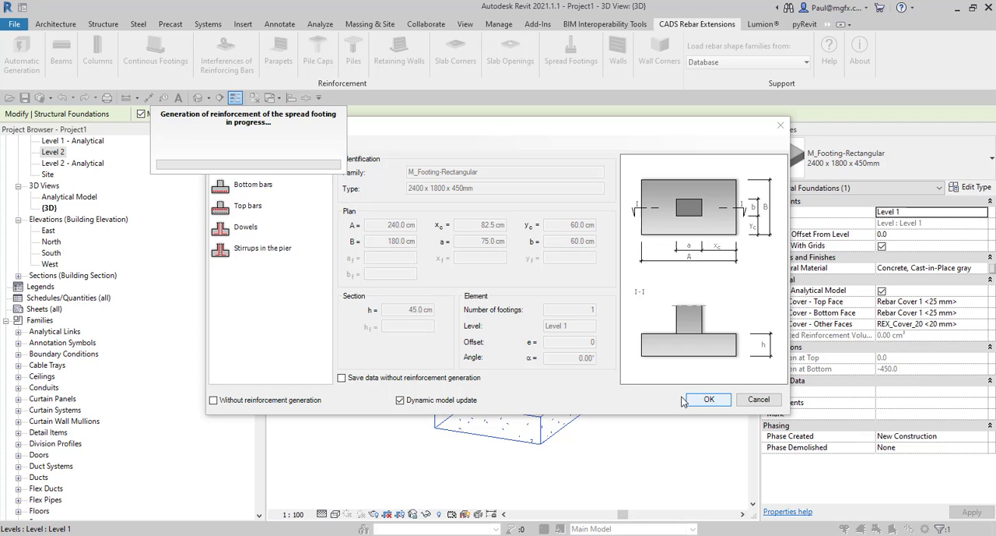
Step: Let footing rebar generation finish and narrow the selection to the 13 rebar elements
click(709, 398)
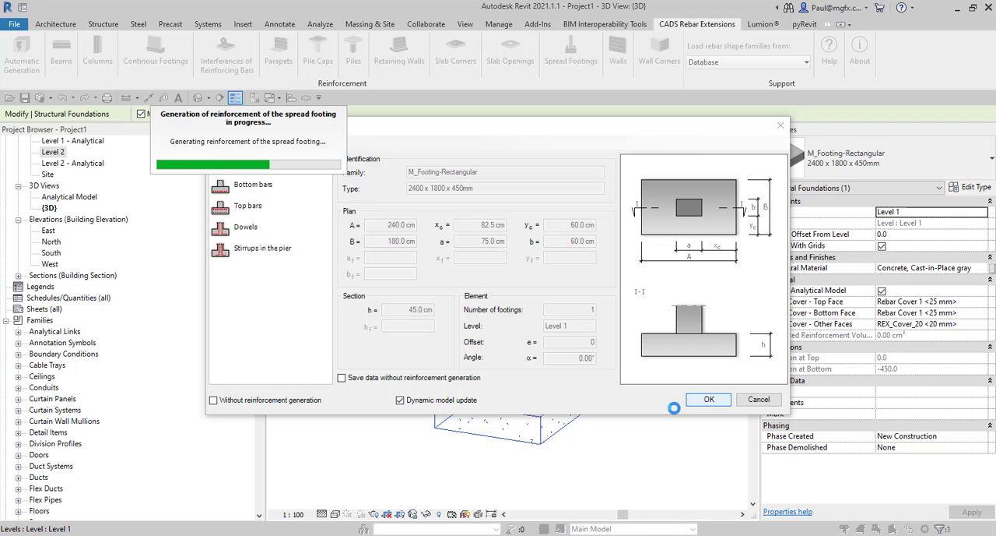
click(708, 399)
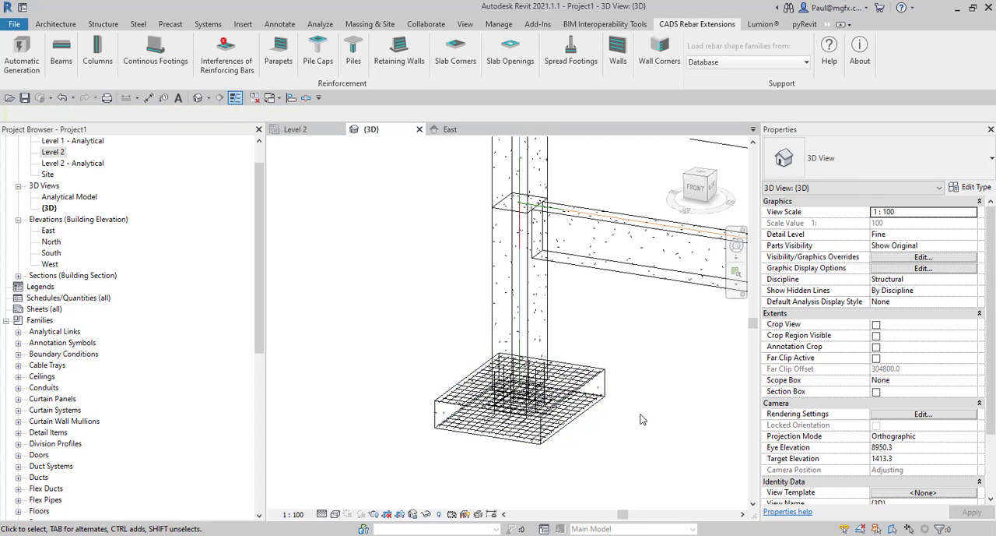
mouse_move(484, 467)
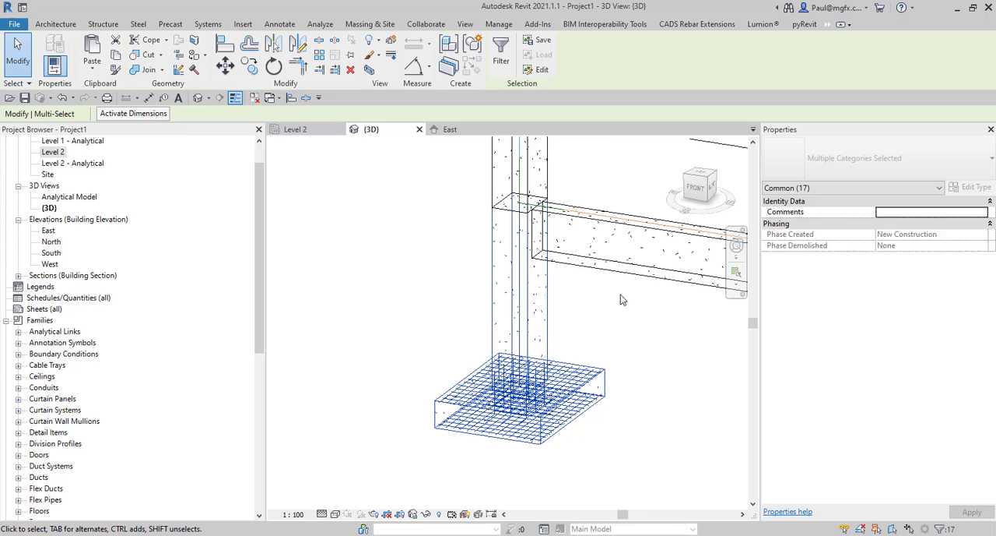
click(501, 47)
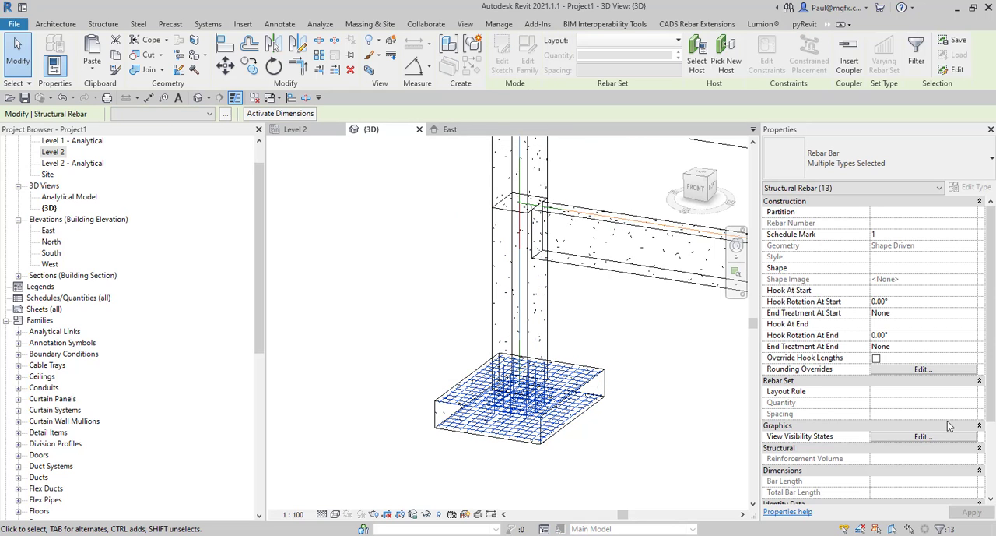
Step: Set the 13 footing rebar elements to view unobscured and as solid in {3D}
click(922, 435)
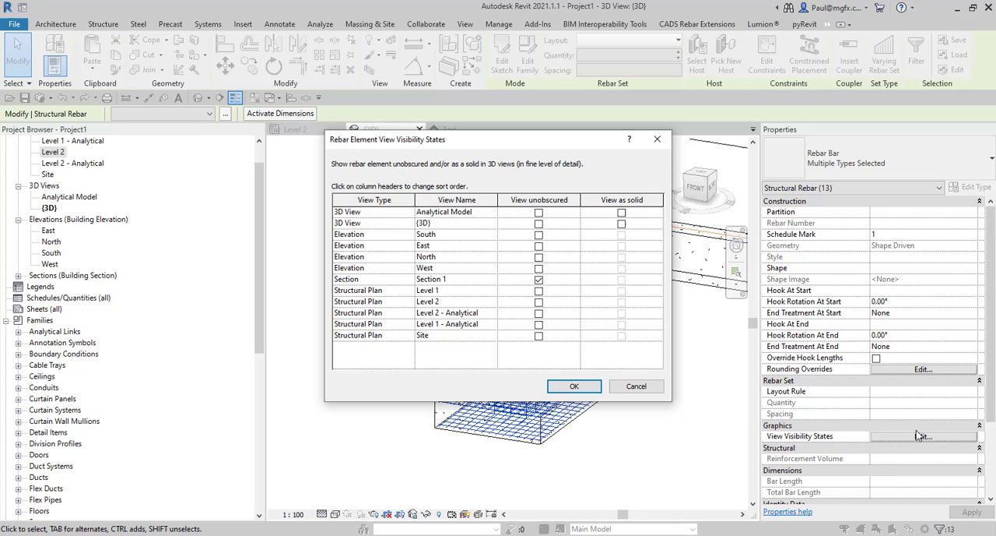
mouse_move(639, 371)
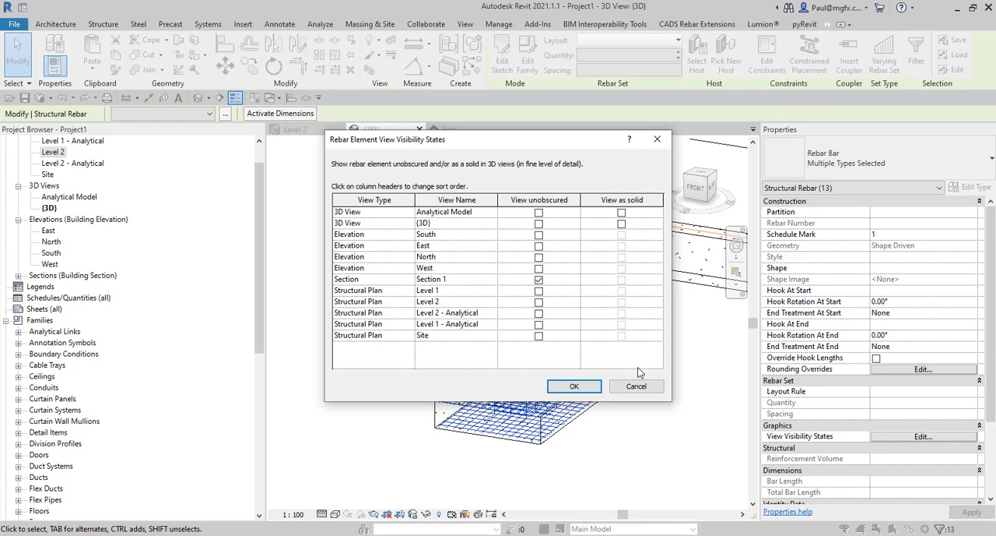
click(538, 224)
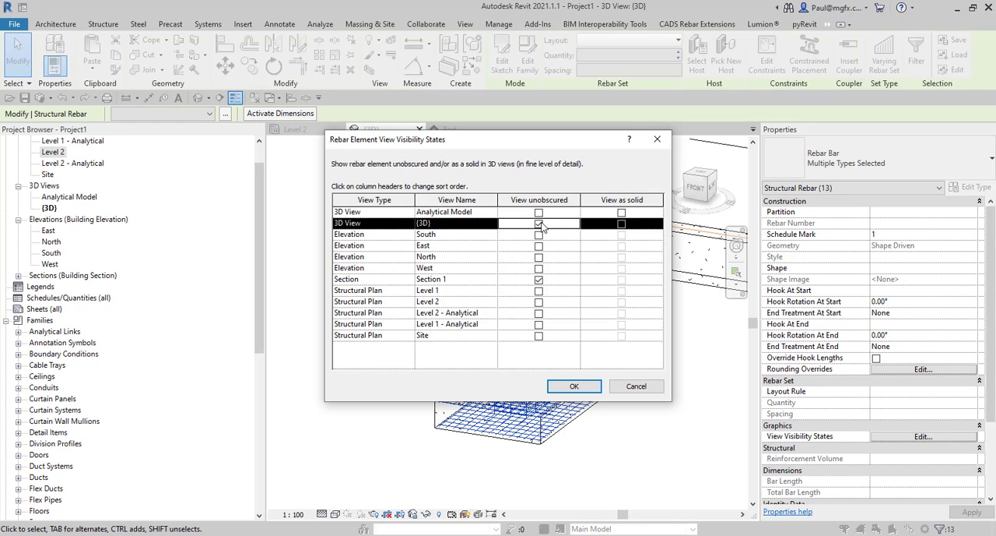
click(622, 224)
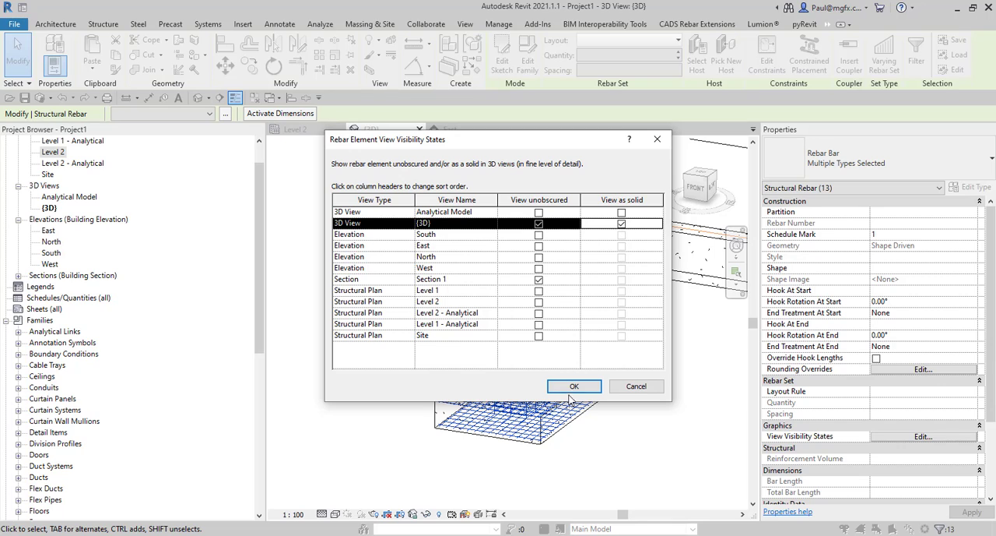
click(574, 386)
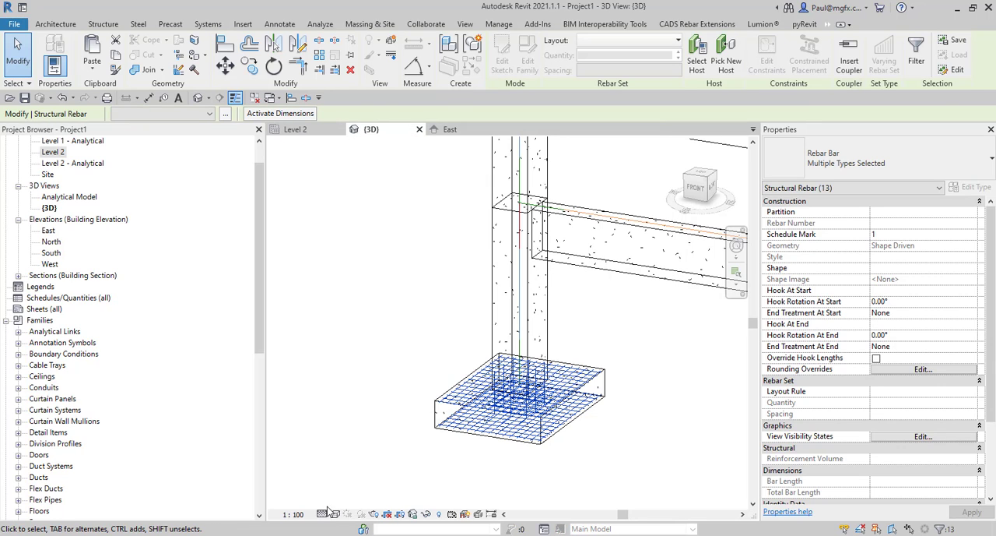
mouse_move(325, 513)
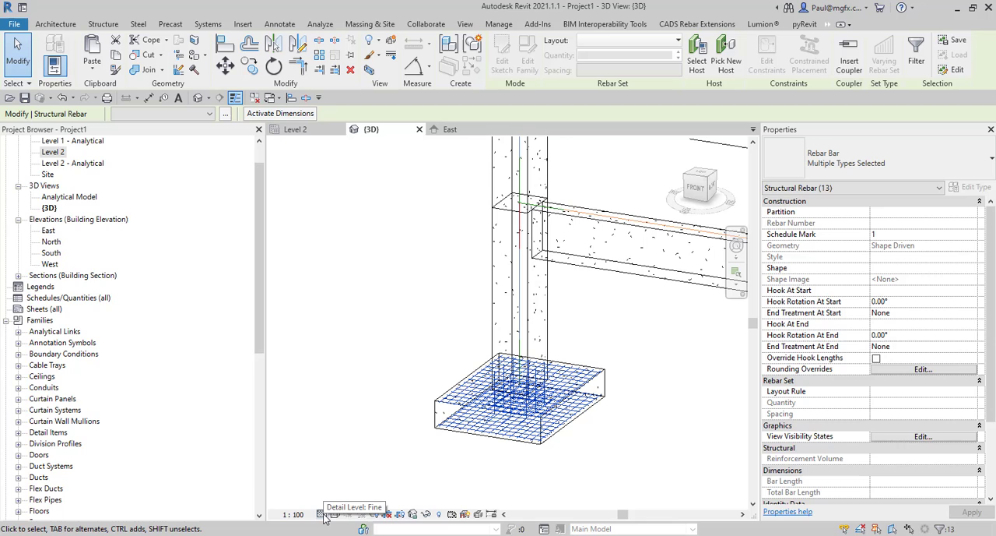
Step: Switch the 3D view to Shaded and orbit to inspect the solid footing rebar and dowels
click(334, 513)
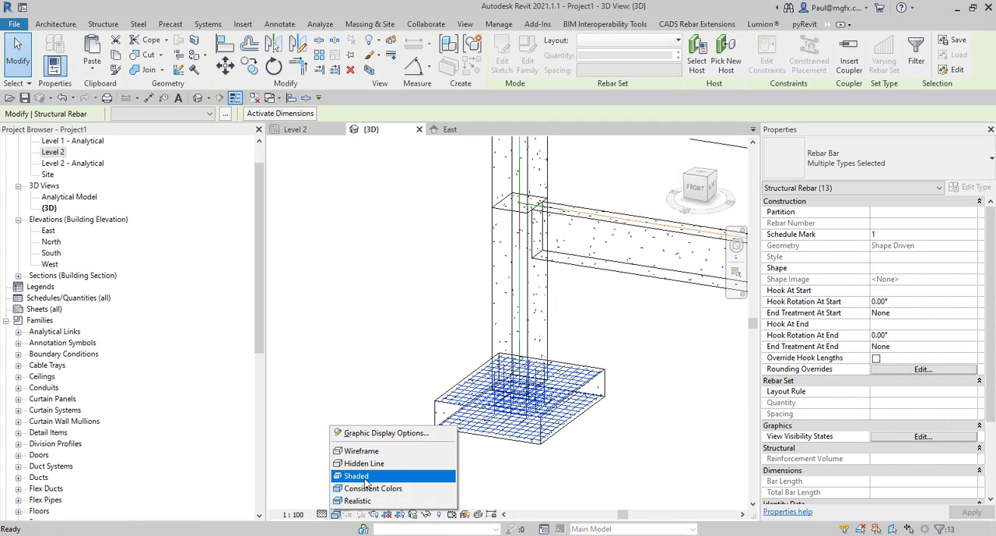
click(356, 475)
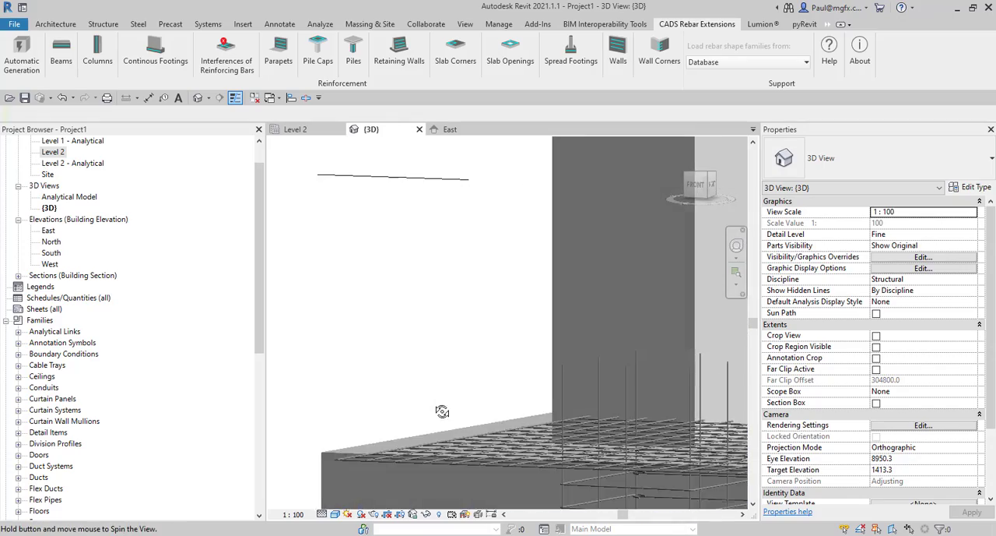
drag(442, 411, 467, 442)
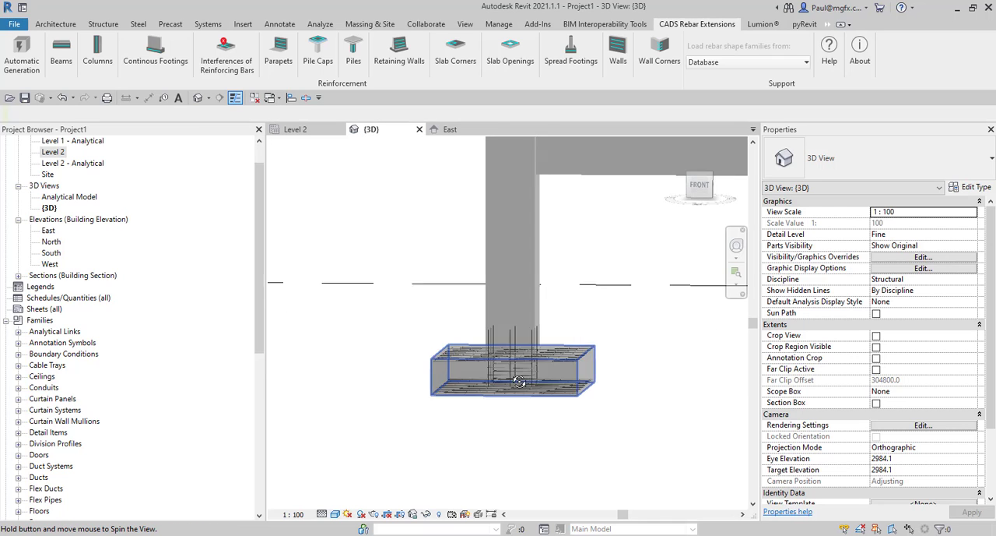
drag(519, 381, 460, 392)
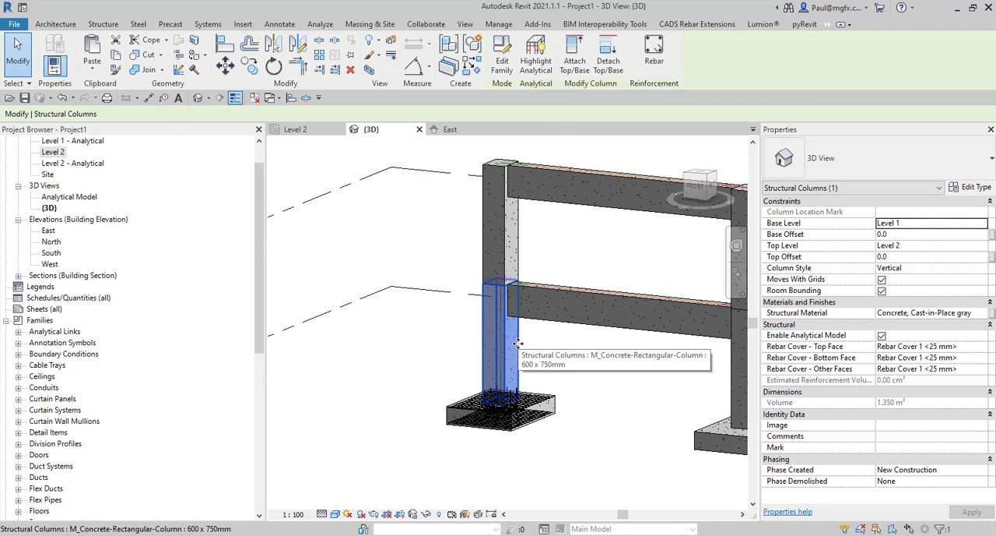
Step: Select the concrete column above the footing and launch CADS Columns reinforcement
click(699, 24)
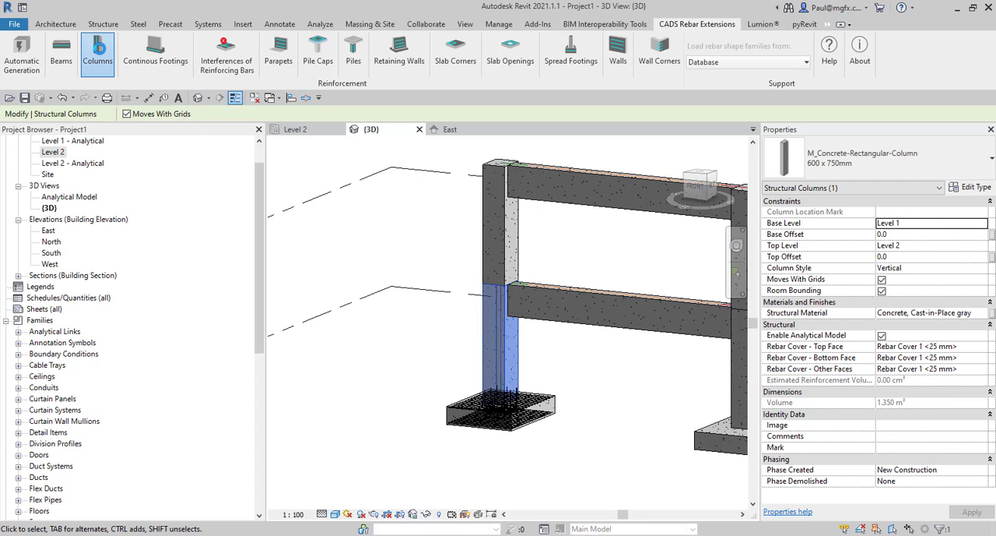
click(97, 51)
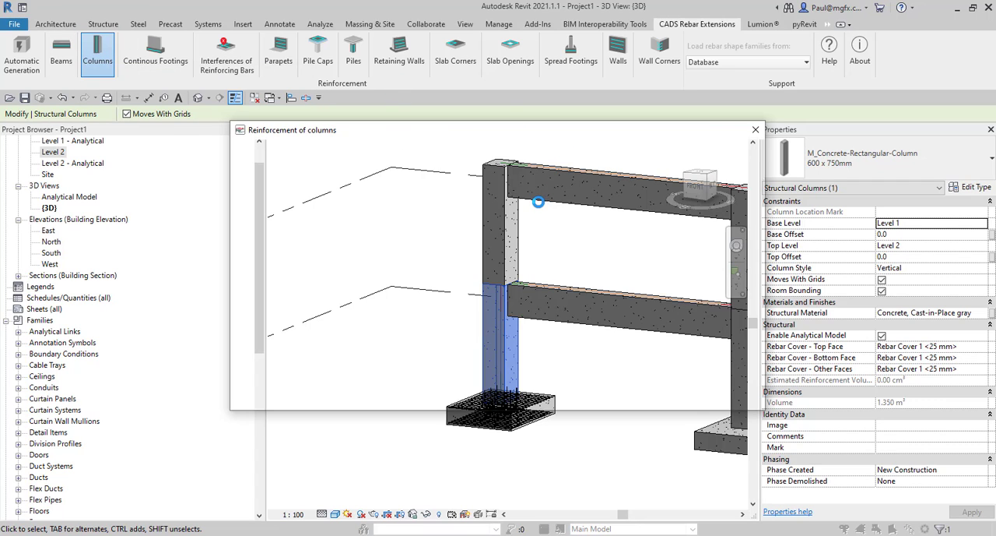
Step: Review the column's longitudinal bars, stirrups and dowels, then confirm to generate reinforcement
click(272, 167)
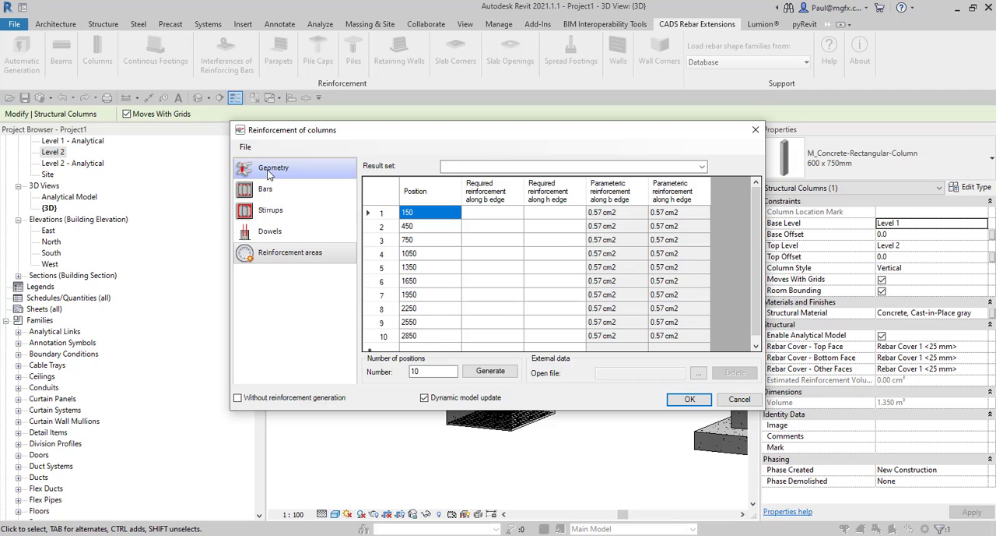
click(265, 189)
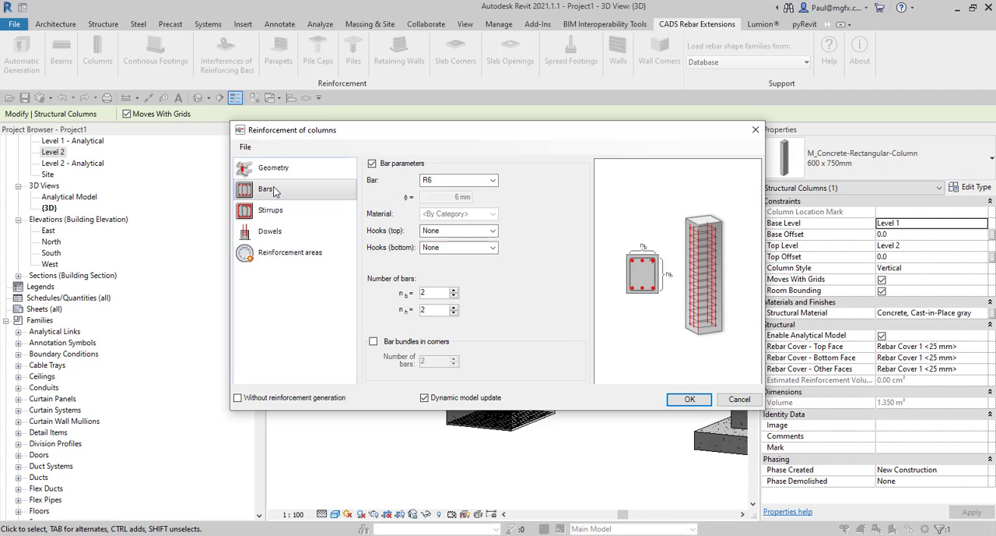
click(491, 180)
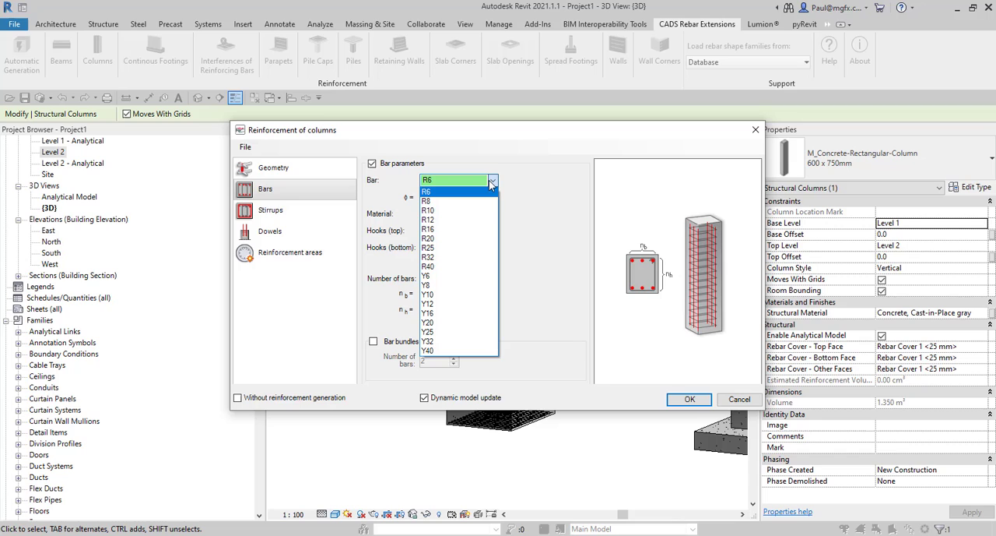
click(270, 210)
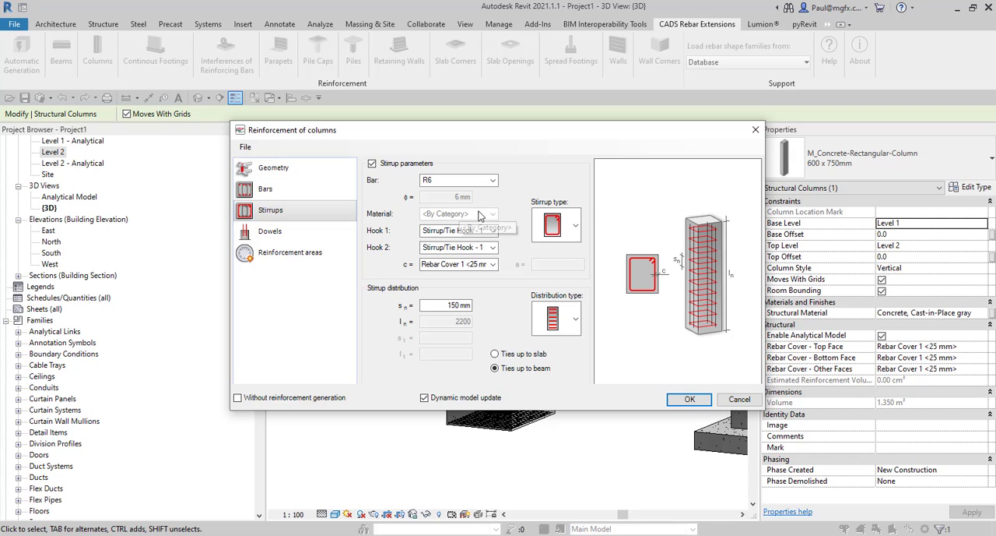
click(270, 230)
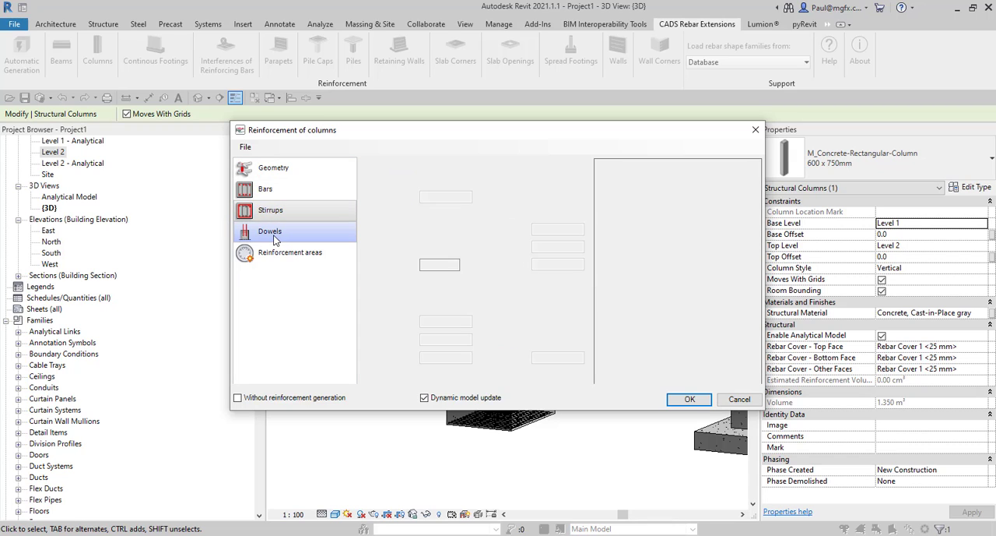
click(269, 230)
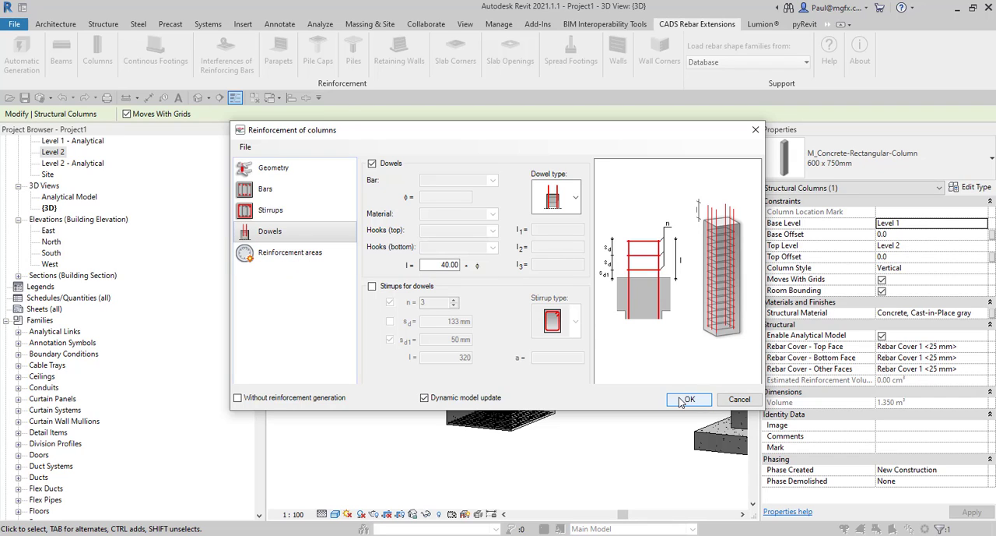
click(689, 399)
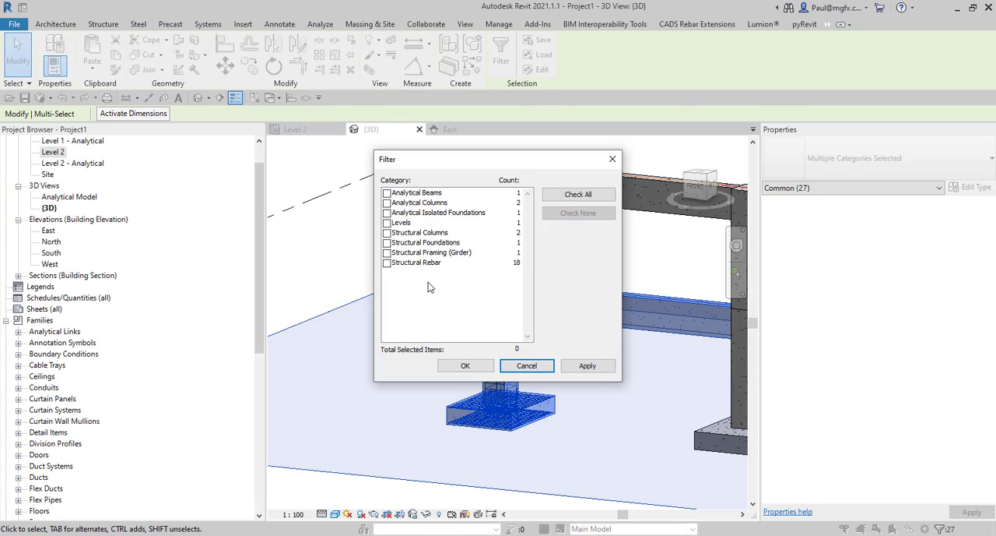
Step: Filter the selection to Structural Rebar and set the 18 rebar elements to View as solid in {3D}
click(527, 365)
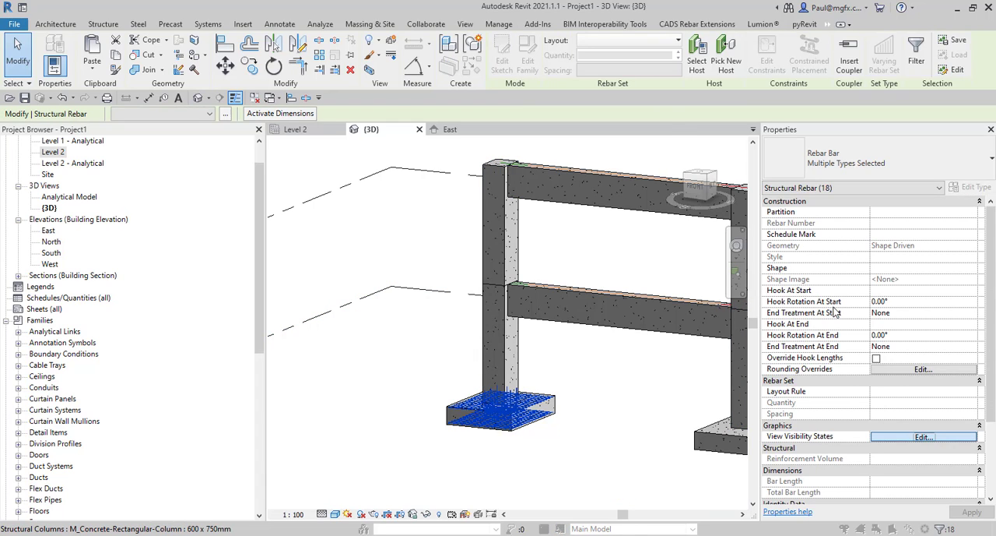
click(914, 436)
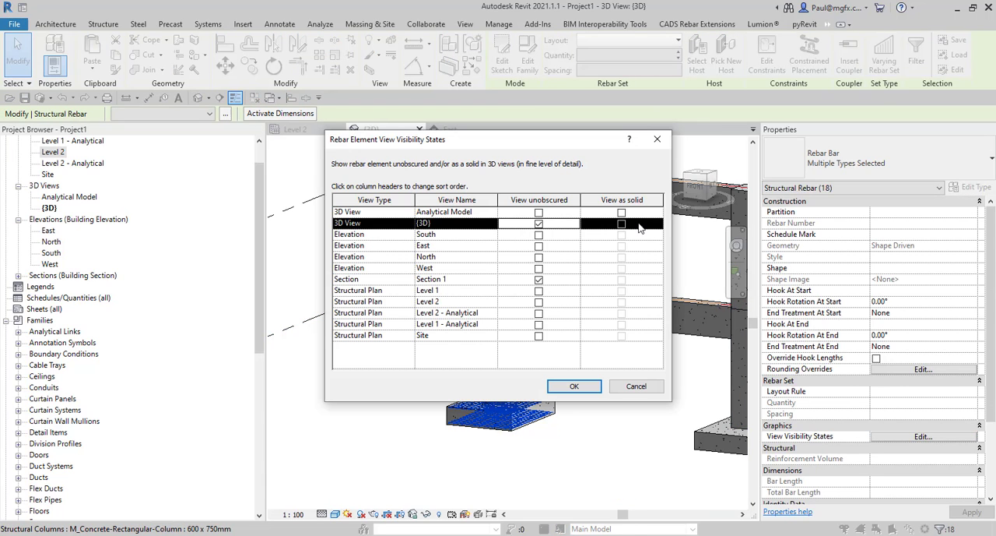
click(574, 386)
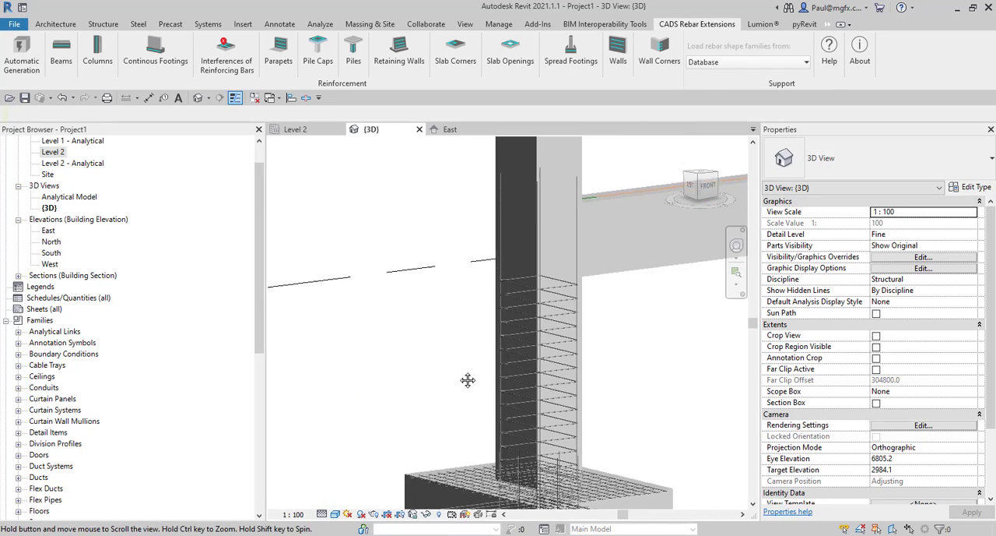
Step: Bring the whole frame into view and launch CADS Beams reinforcement for the lower beam
drag(467, 379, 538, 387)
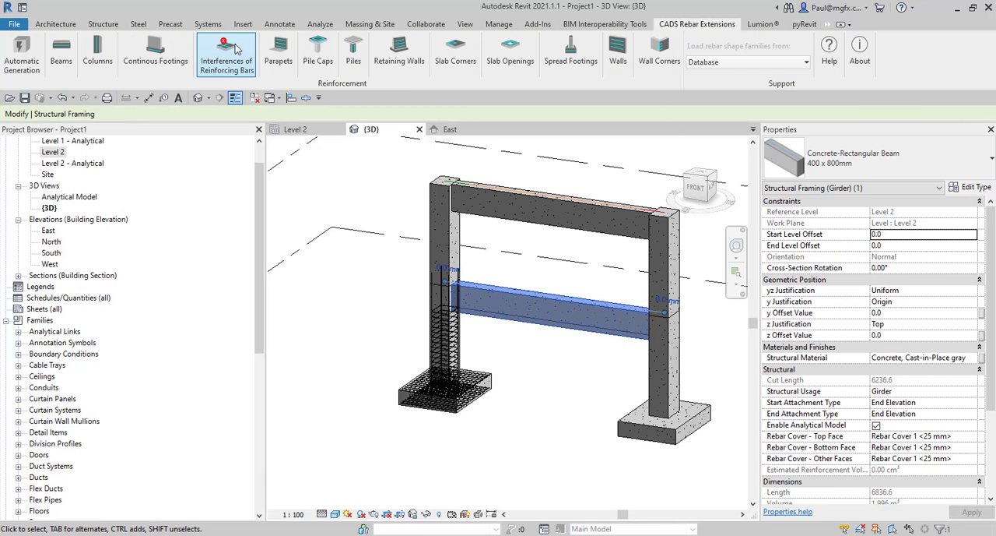
click(61, 49)
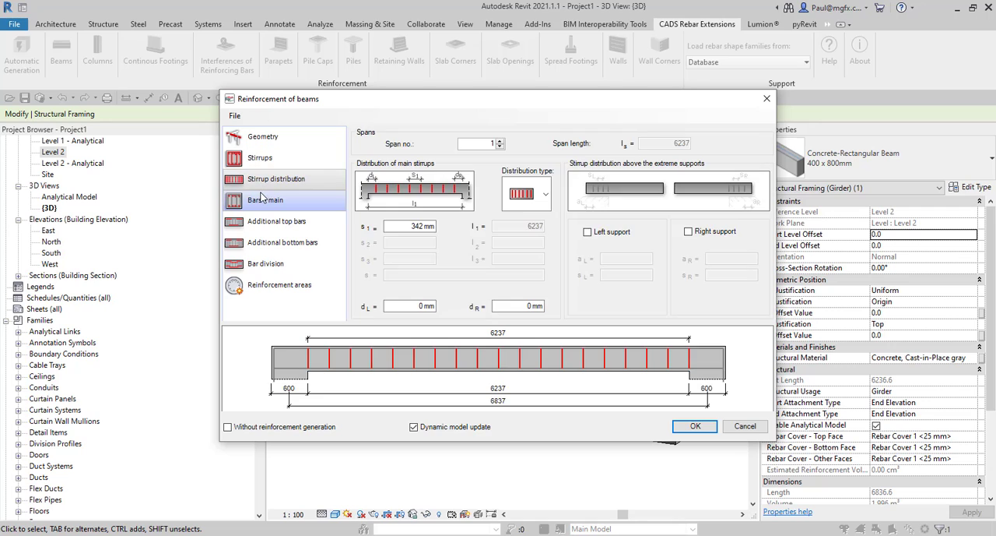
Step: Review the main bars, reinforcement areas and stirrup pages, then generate the lower beam's R6 stirrups
click(276, 221)
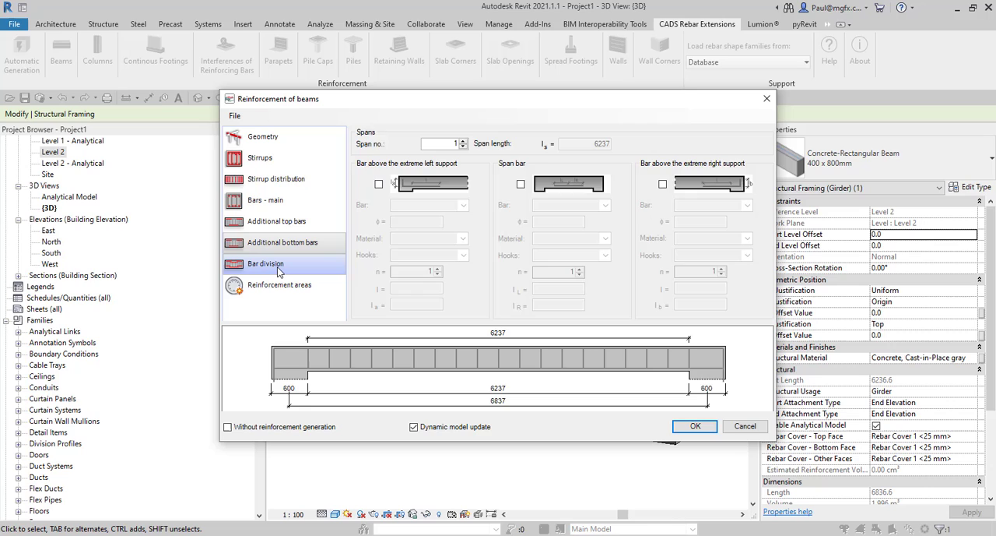
click(279, 284)
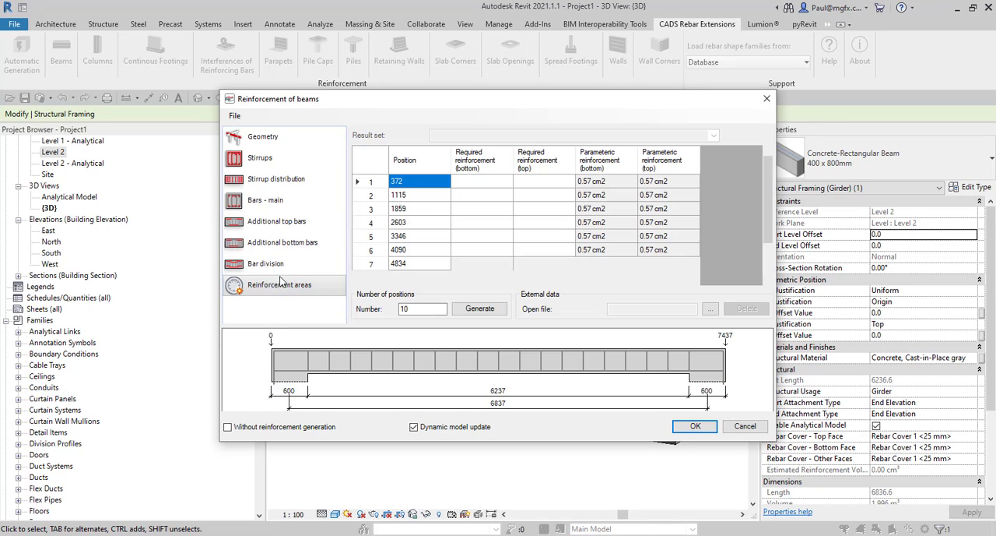
click(260, 157)
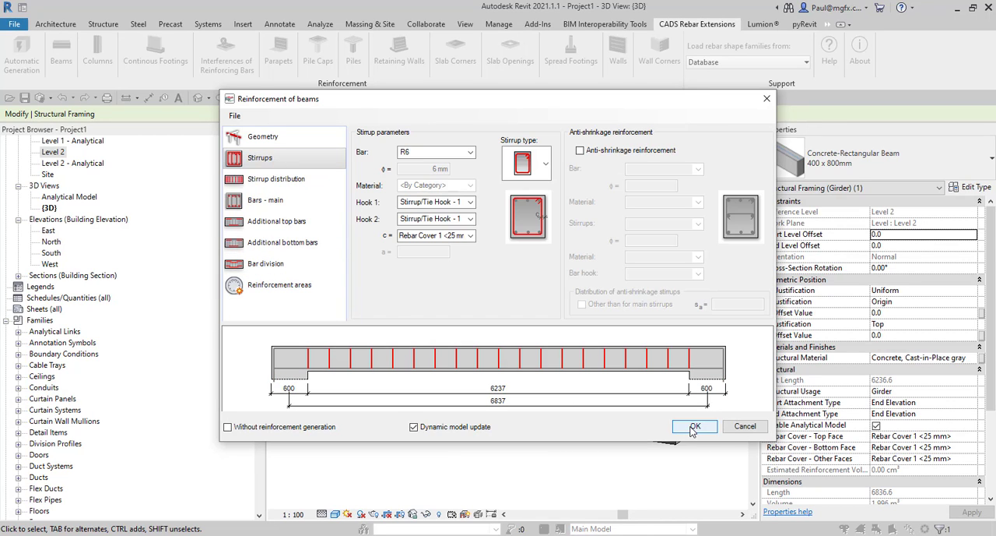
click(695, 425)
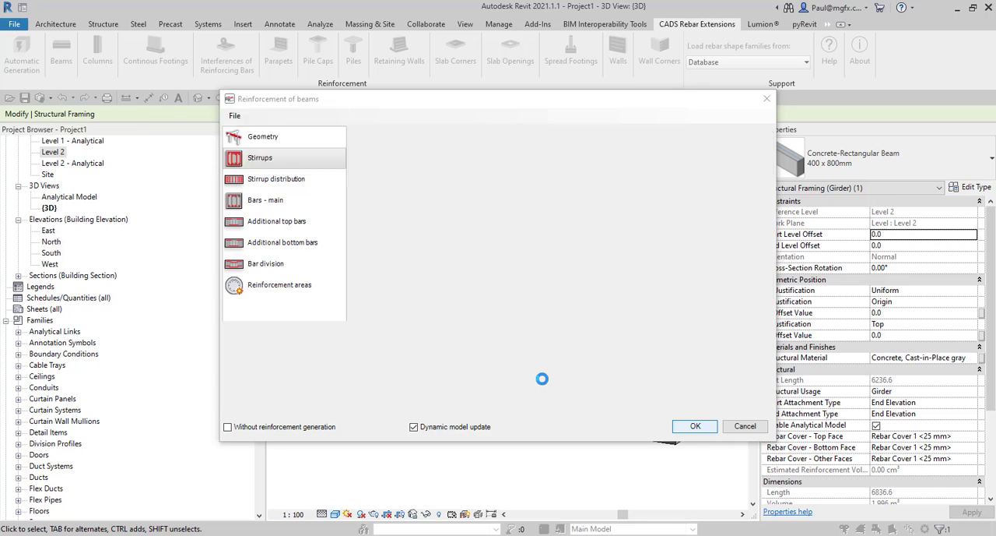
click(694, 426)
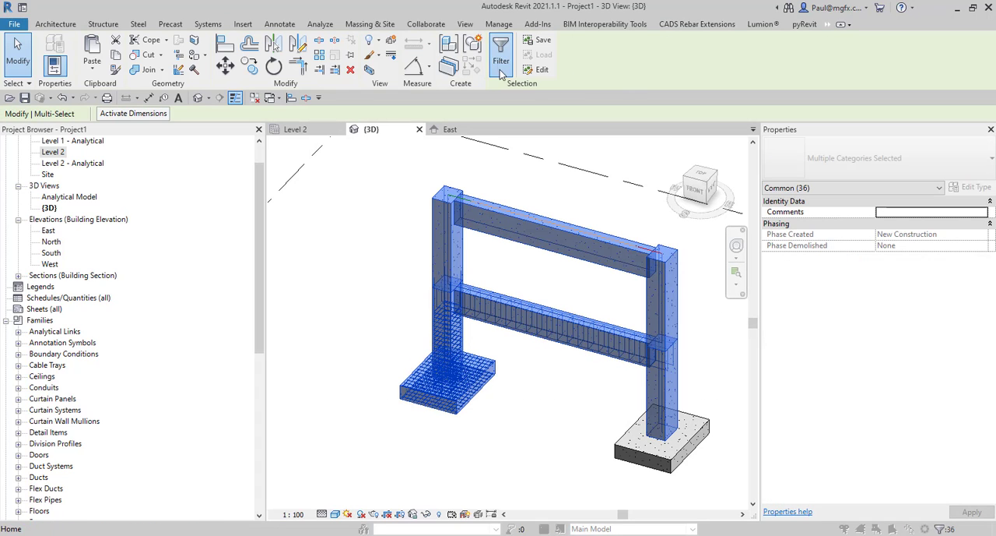
Step: Filter the selection to the 23 structural rebar elements and tick View as solid for {3D}
click(498, 60)
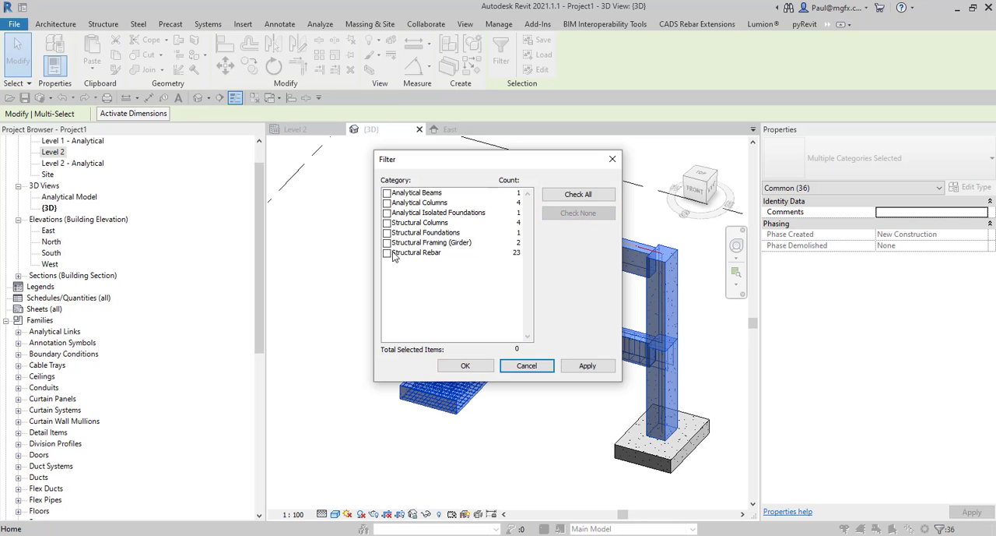
click(466, 365)
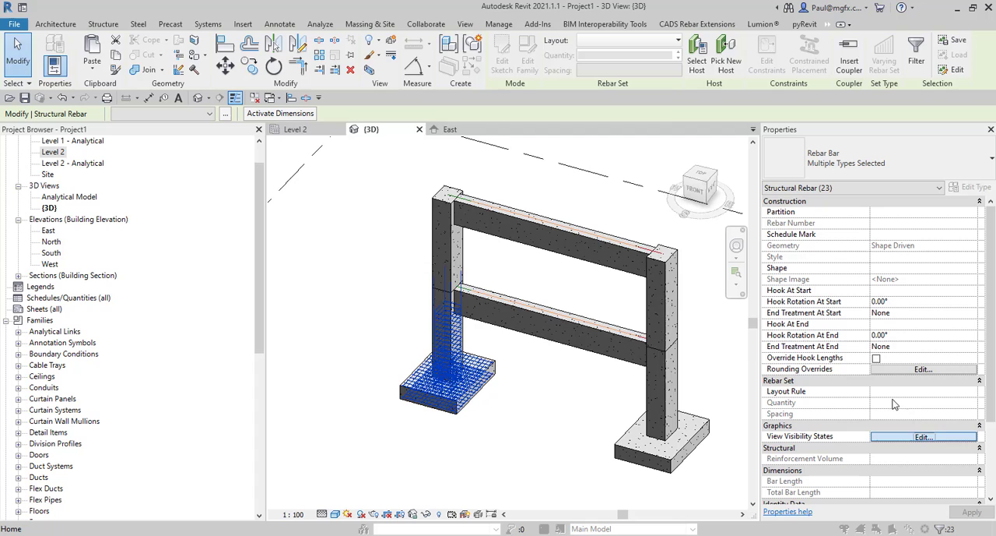
click(945, 435)
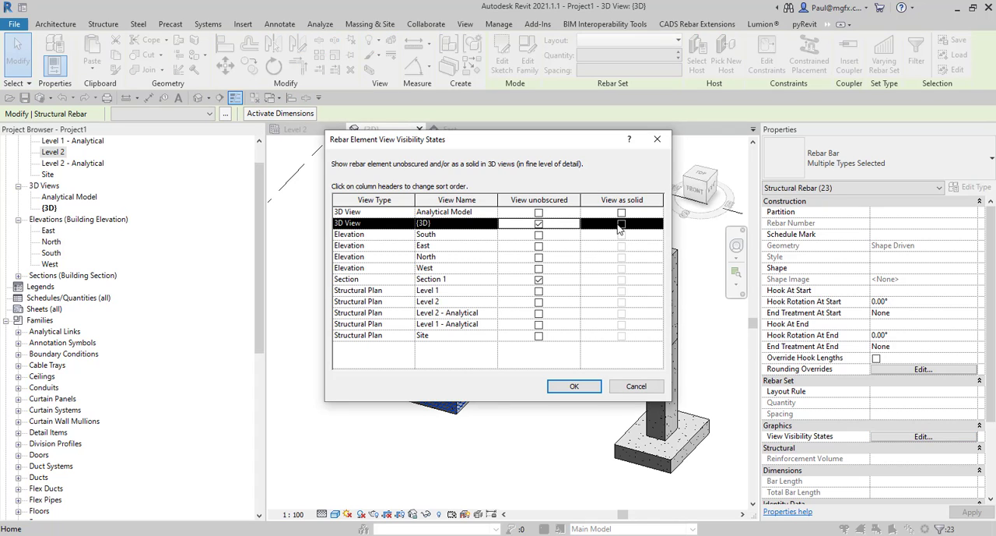
click(574, 386)
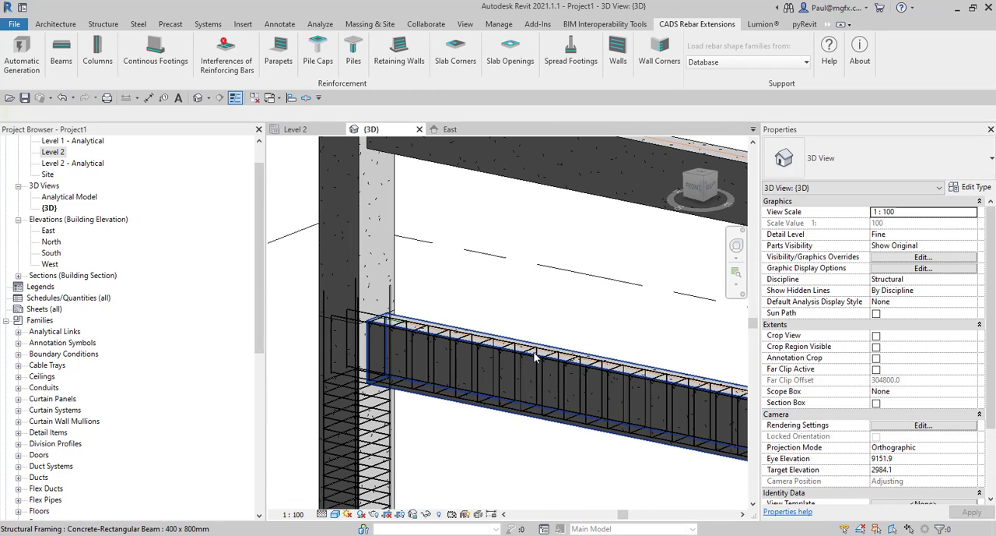
mouse_move(534, 358)
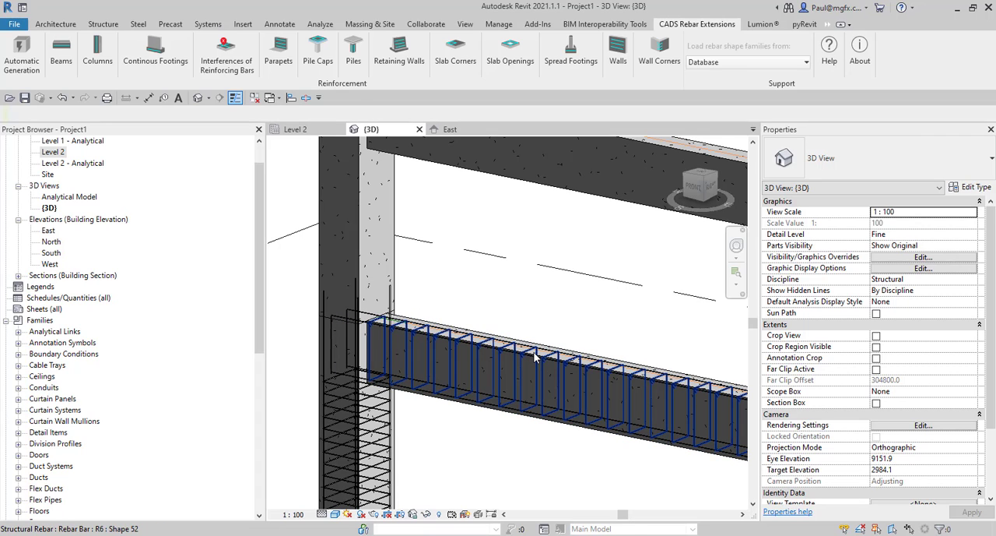
Step: Inspect the beam stirrup set (20 R6 at 328.2 mm), then window-select the beam end in Front view
click(535, 357)
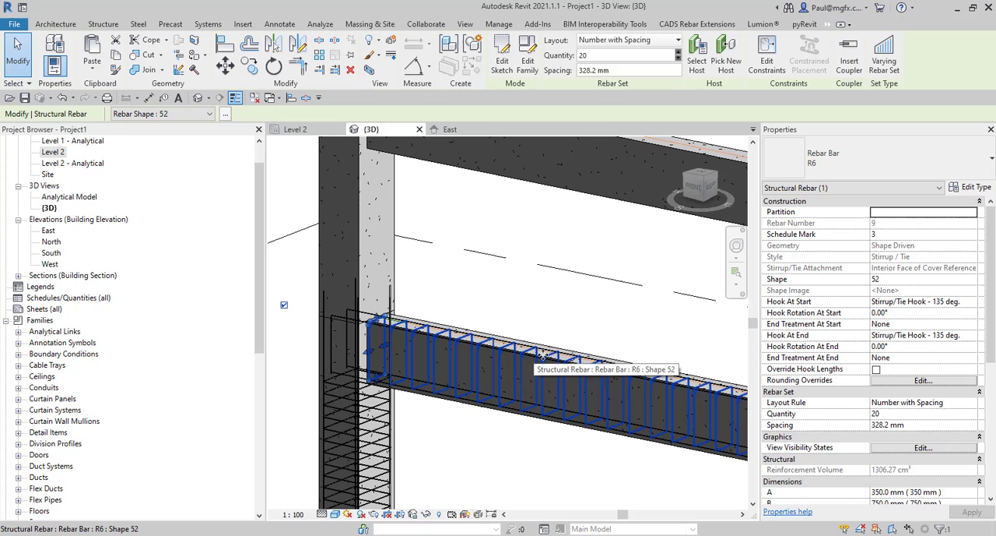
mouse_move(410, 345)
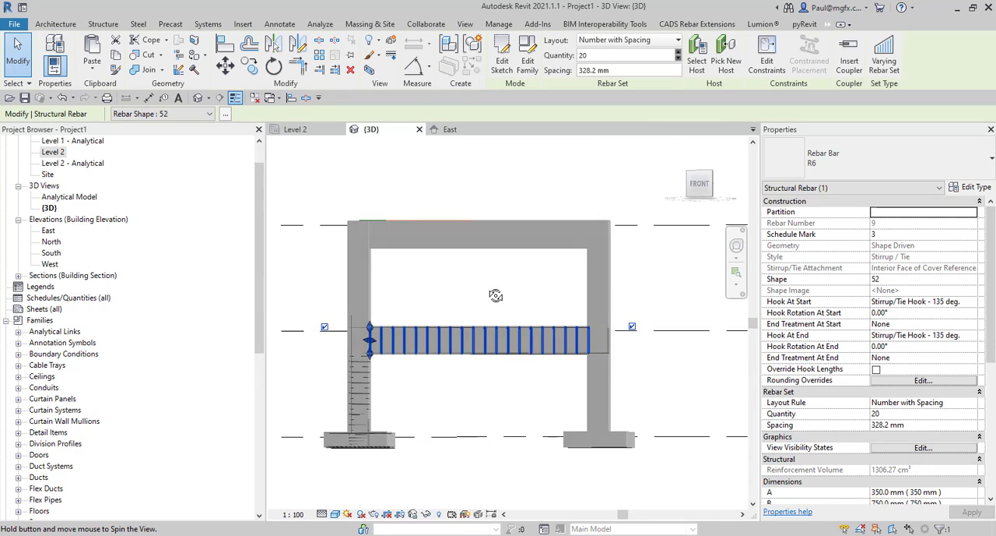
click(707, 23)
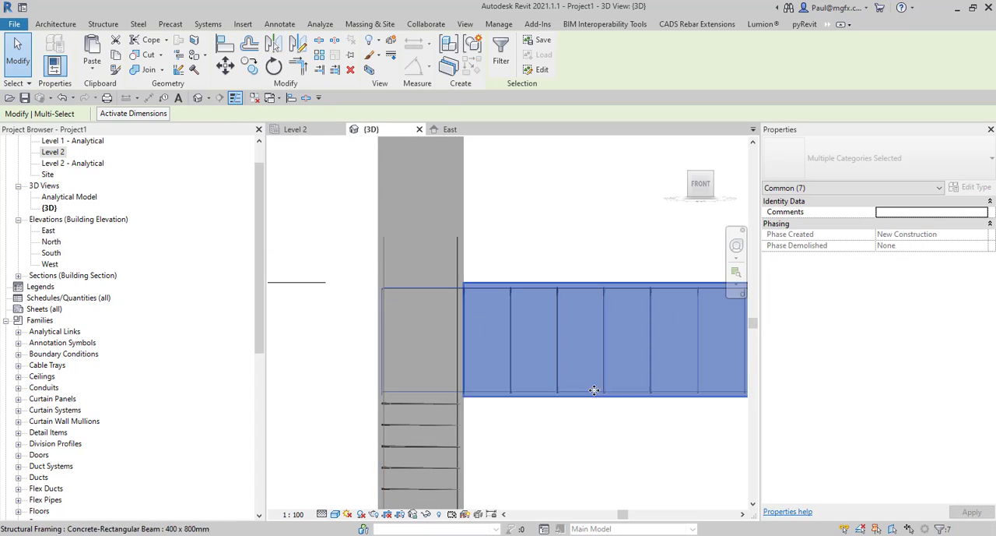
Step: Filter the beam-end selection to Structural Rebar only, leaving five rebar elements, and recheck it
click(501, 47)
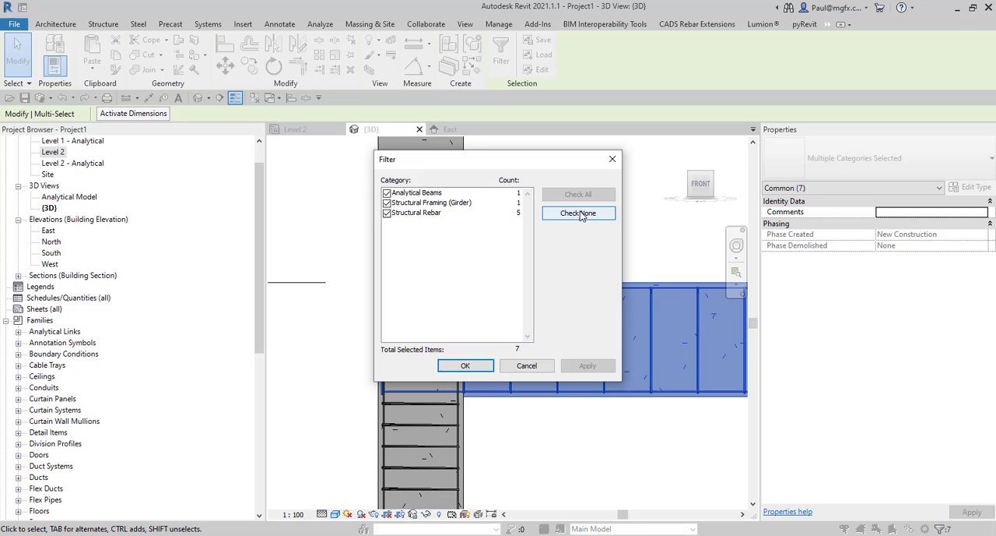
click(577, 212)
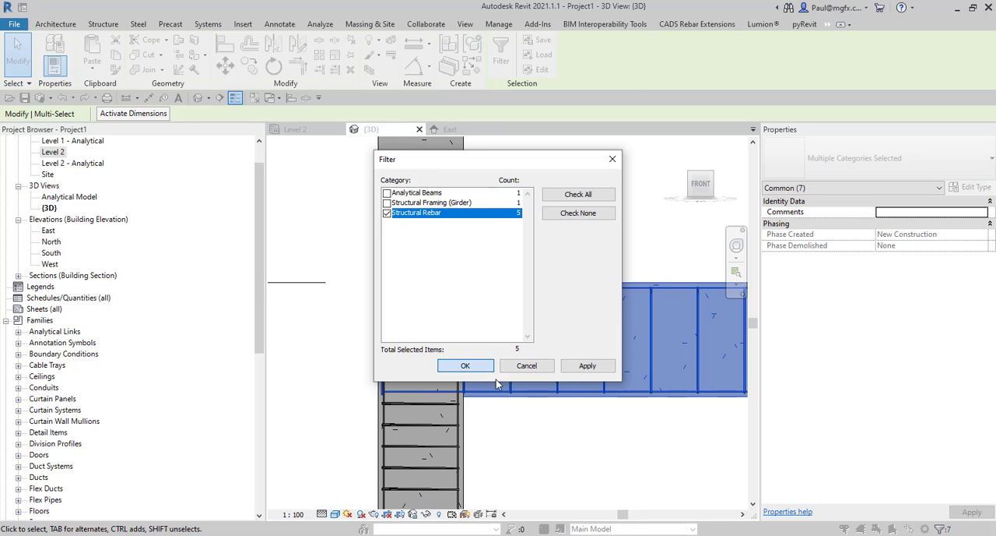
click(466, 365)
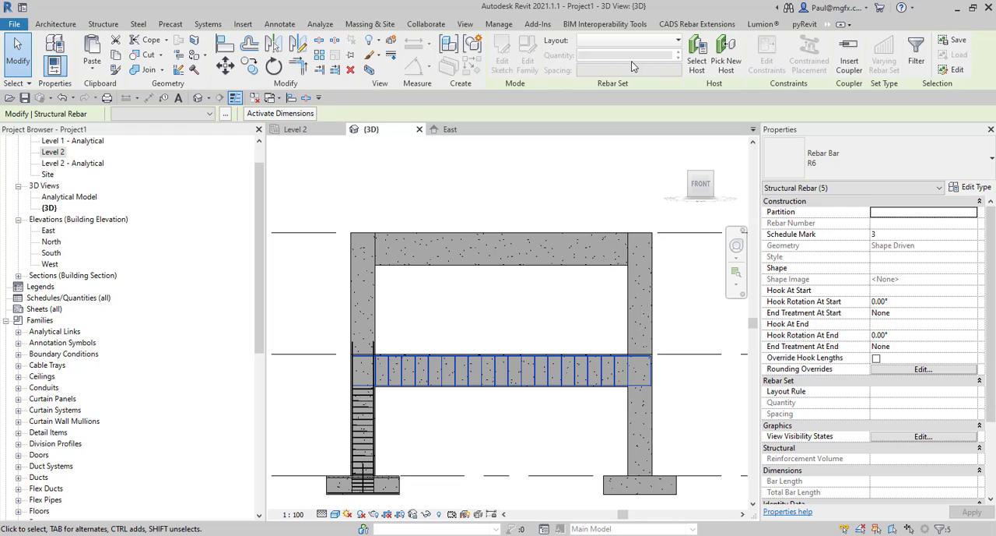
mouse_move(918, 48)
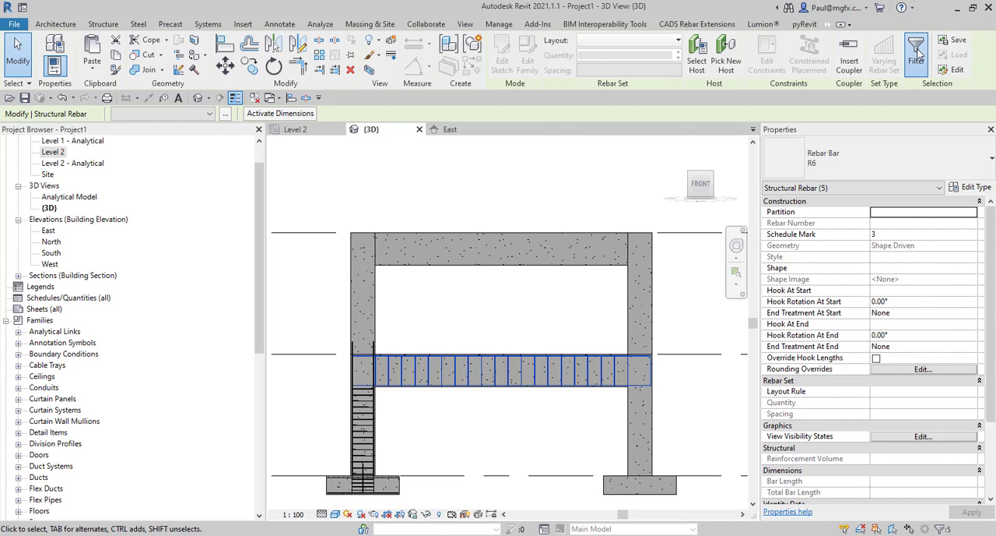
click(916, 45)
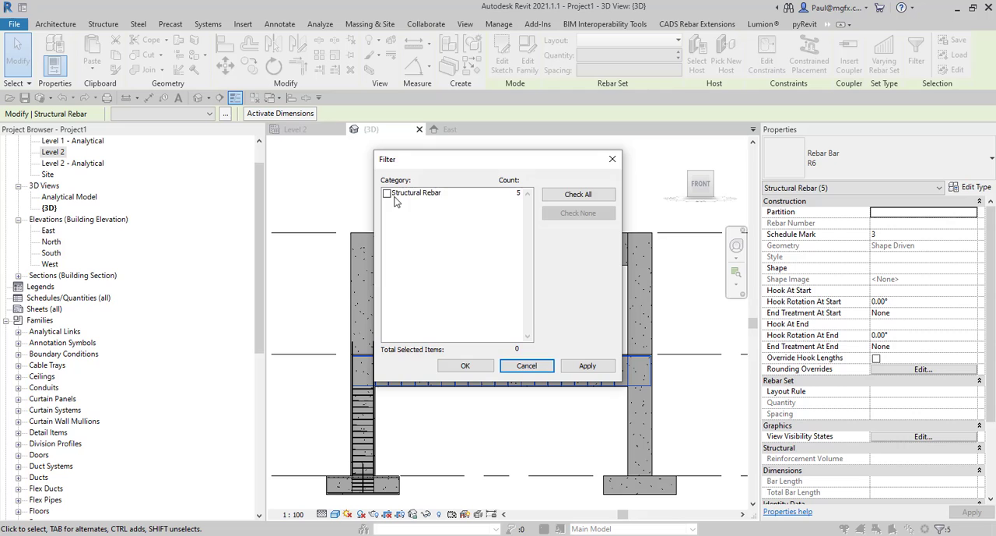
click(526, 365)
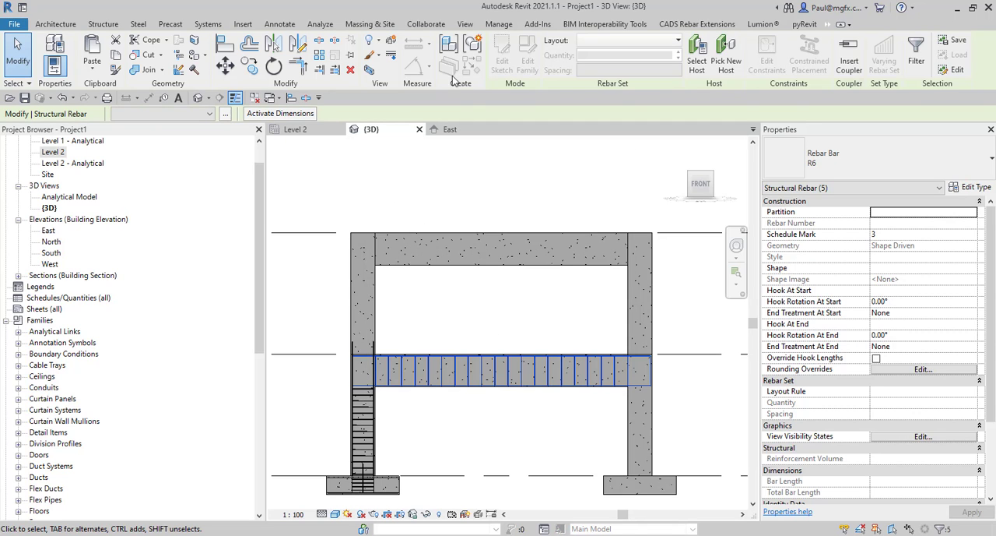
click(689, 23)
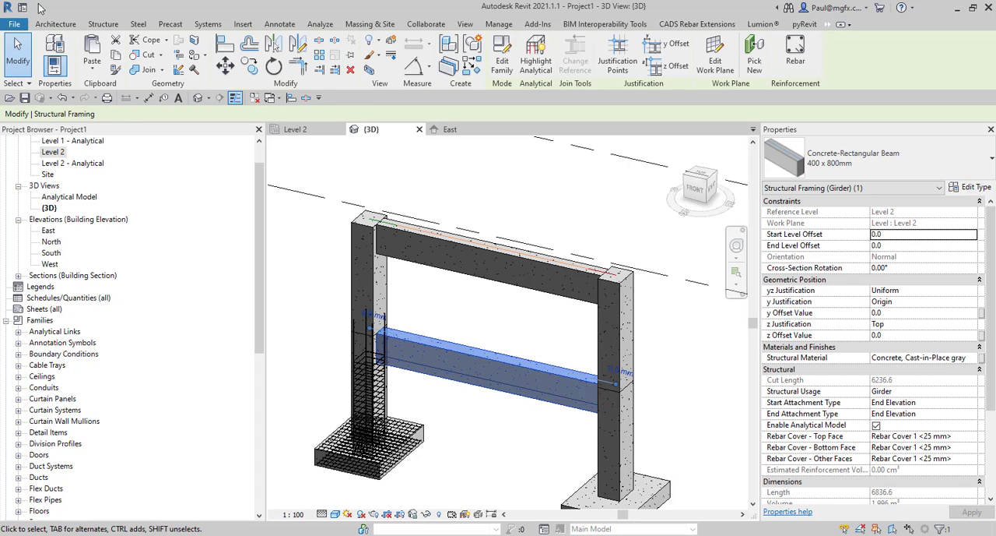
Step: Reopen CADS Beams for the 400 x 800 mm beam and review the geometry, stirrup and distribution pages
click(698, 23)
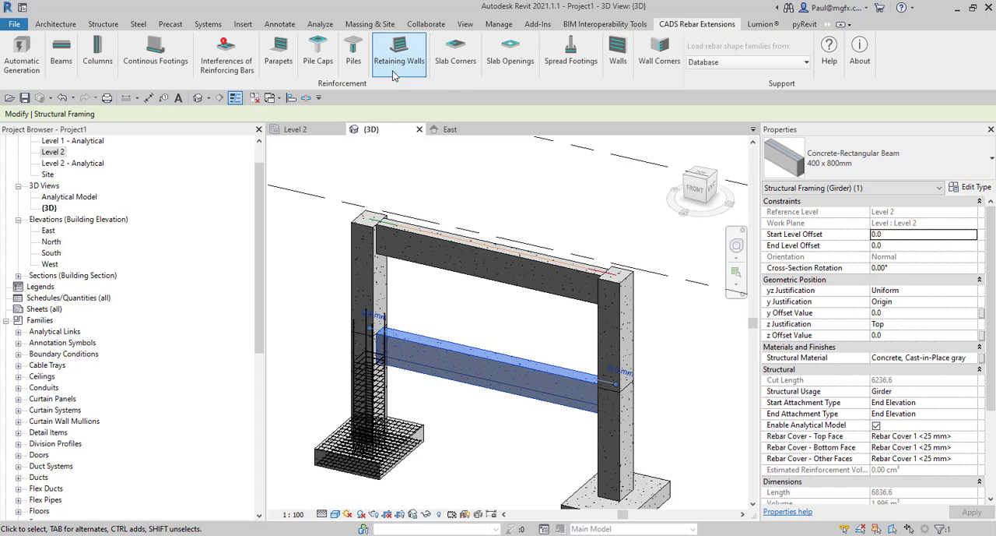
click(61, 45)
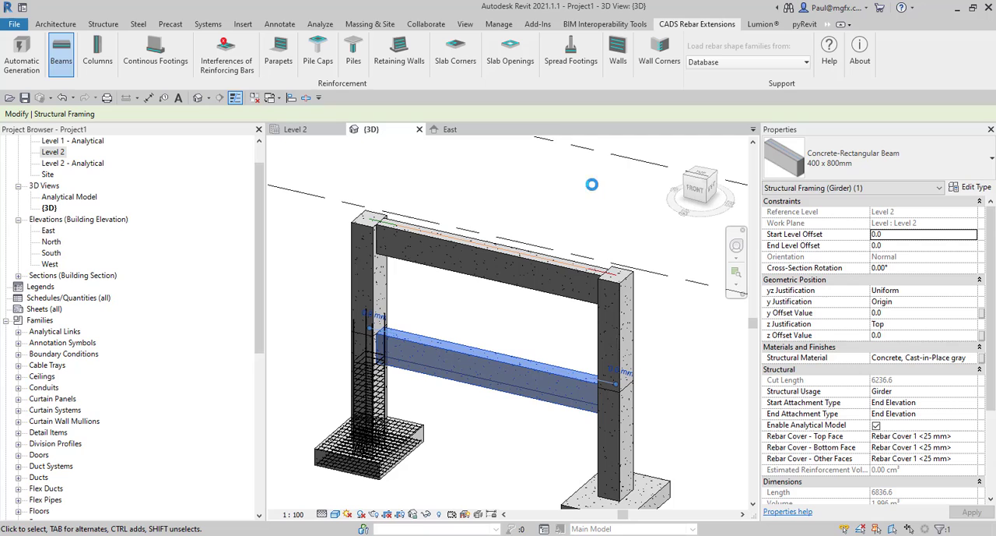
mouse_move(596, 193)
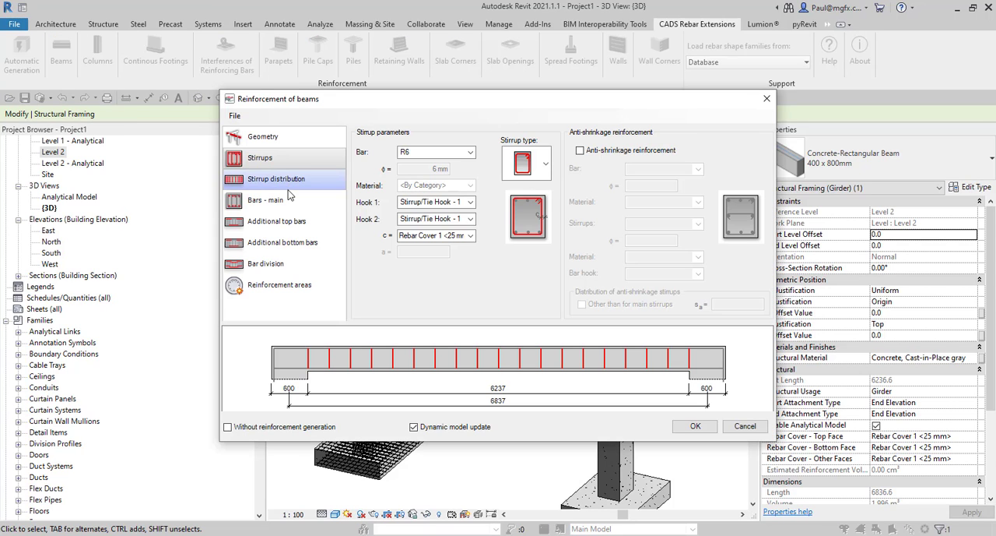
click(262, 136)
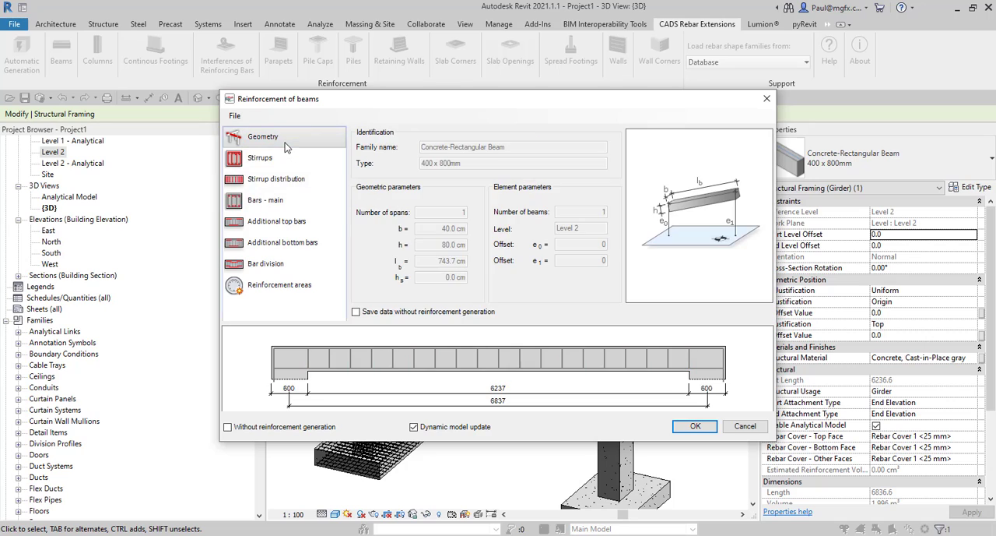
click(259, 157)
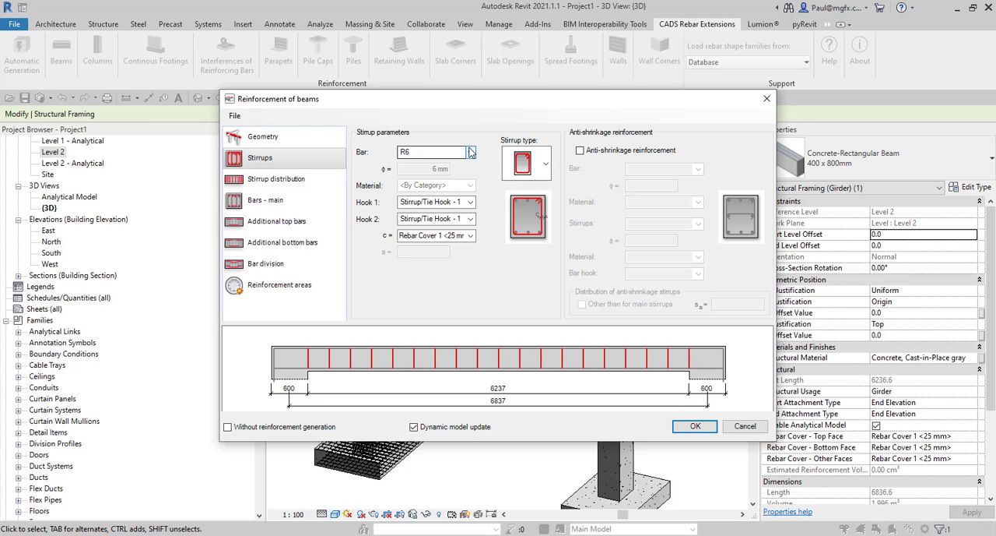
click(277, 179)
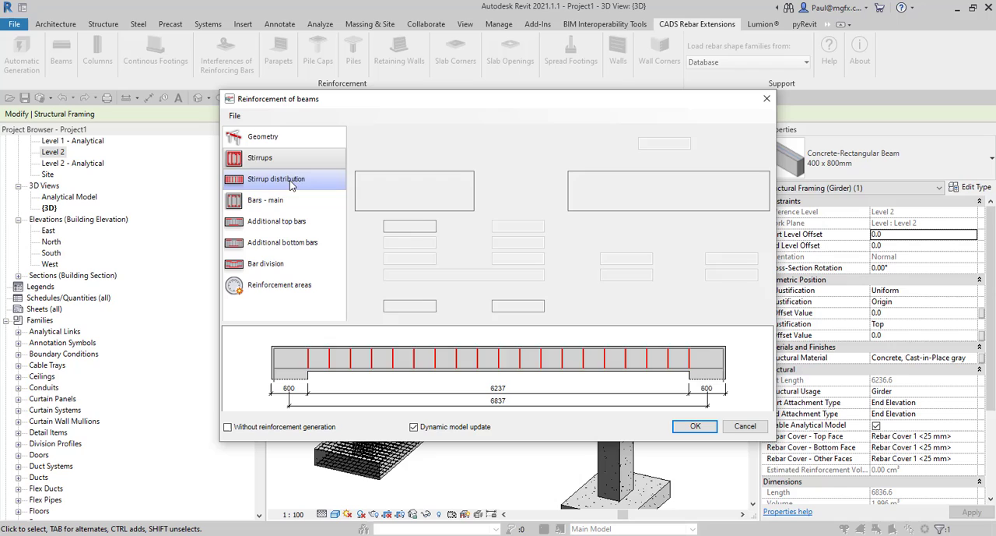
click(276, 179)
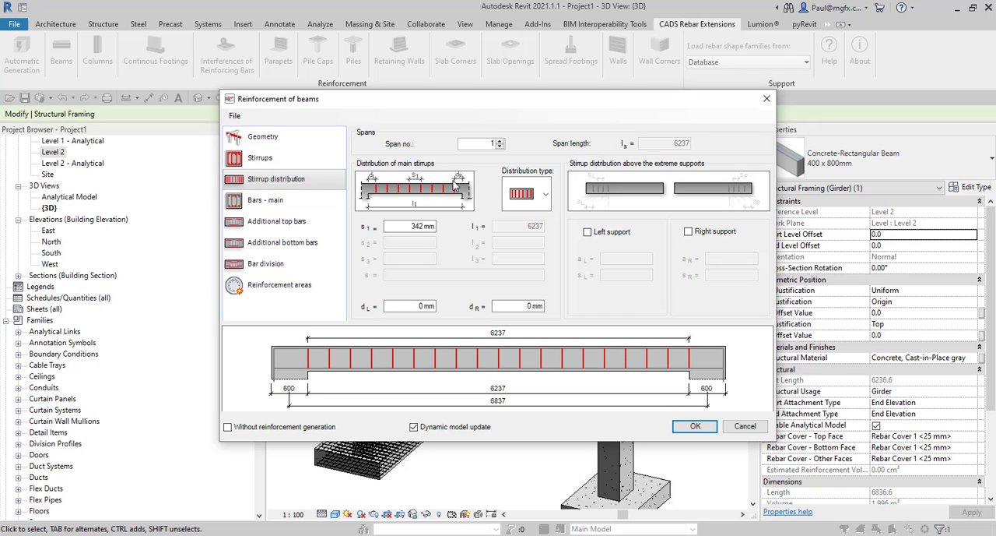
mouse_move(378, 201)
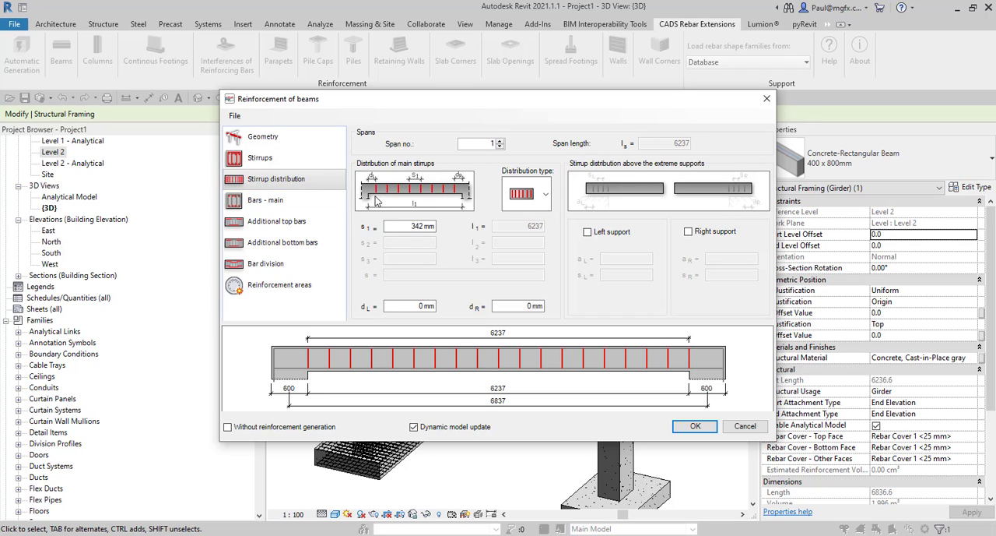
mouse_move(618, 254)
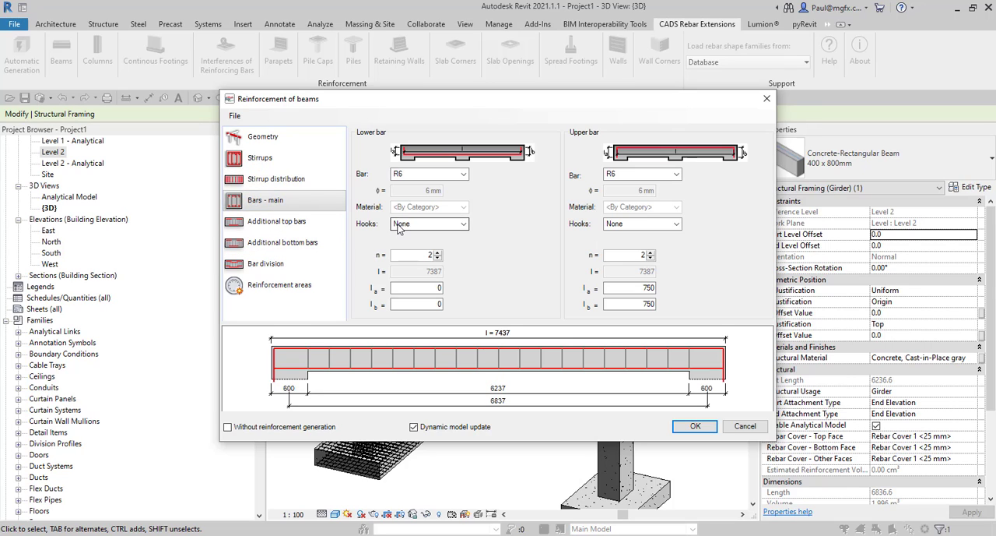
Step: Set the lower main bars to R16, review bar division, and generate the beam reinforcement
click(424, 173)
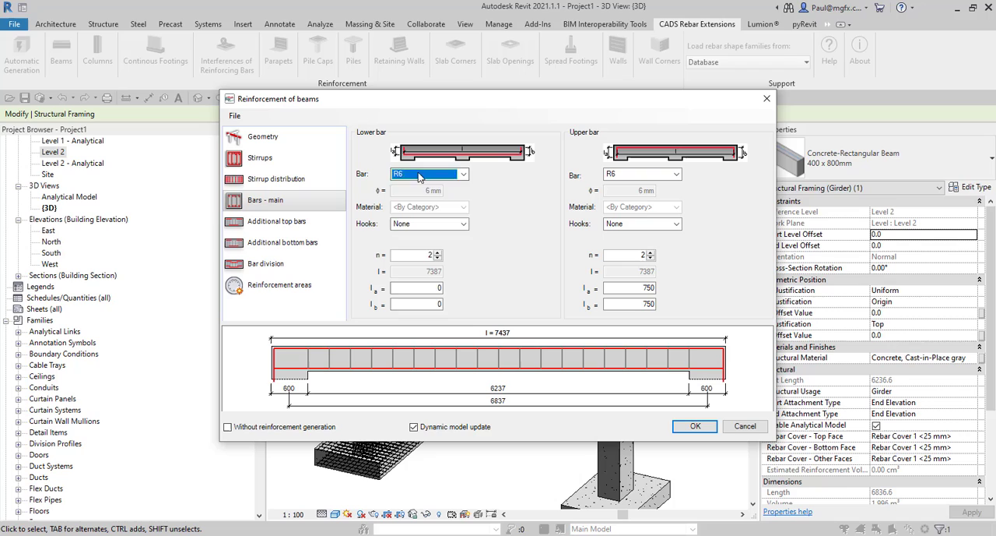
click(466, 173)
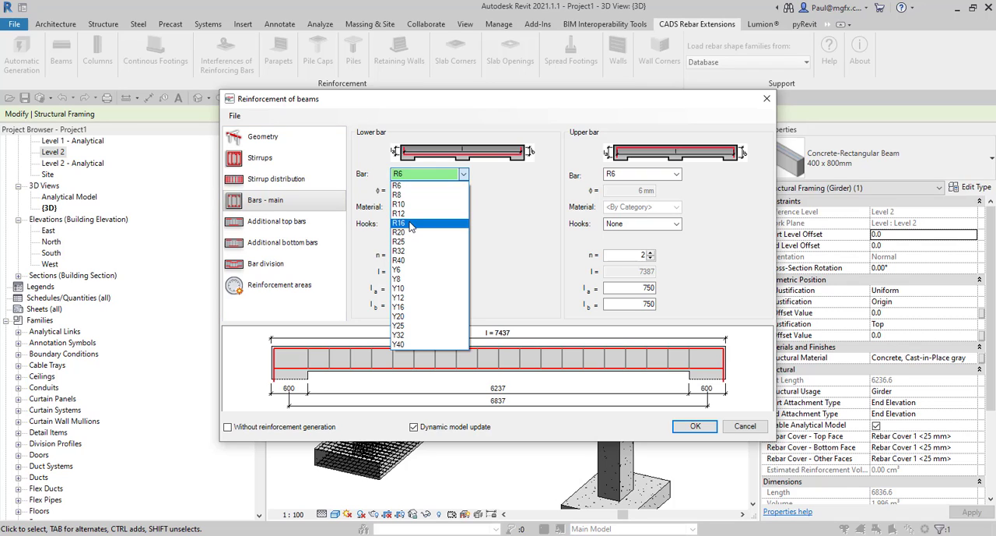
click(277, 221)
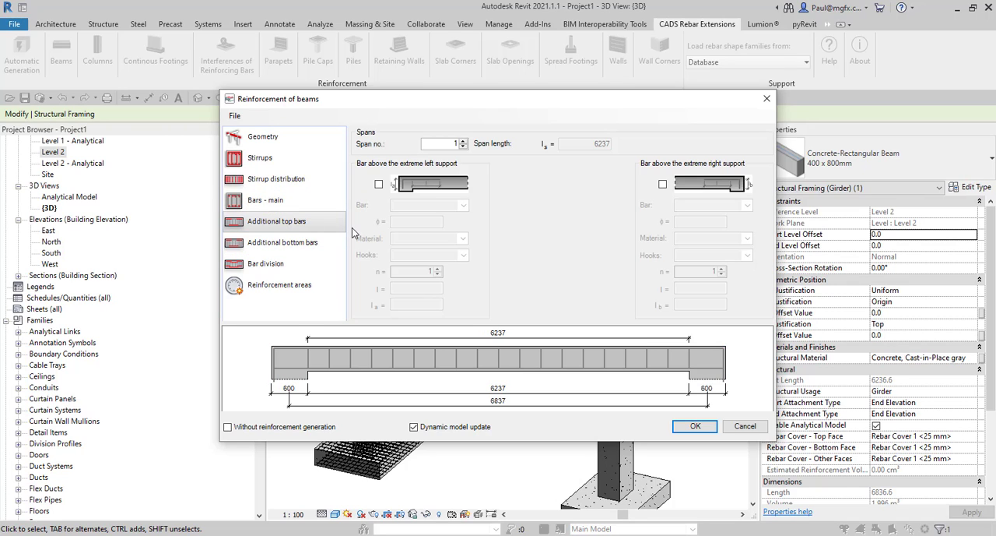
click(283, 242)
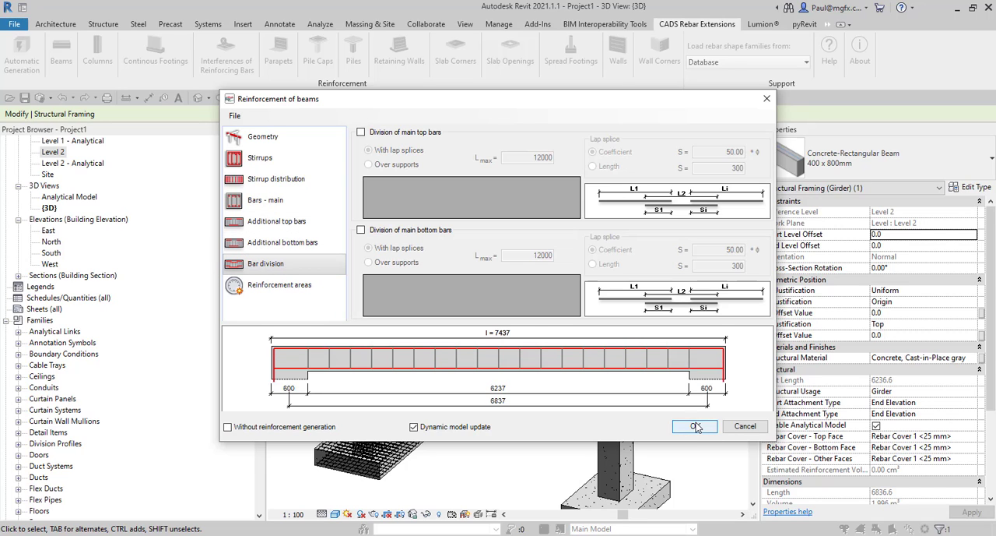
click(695, 426)
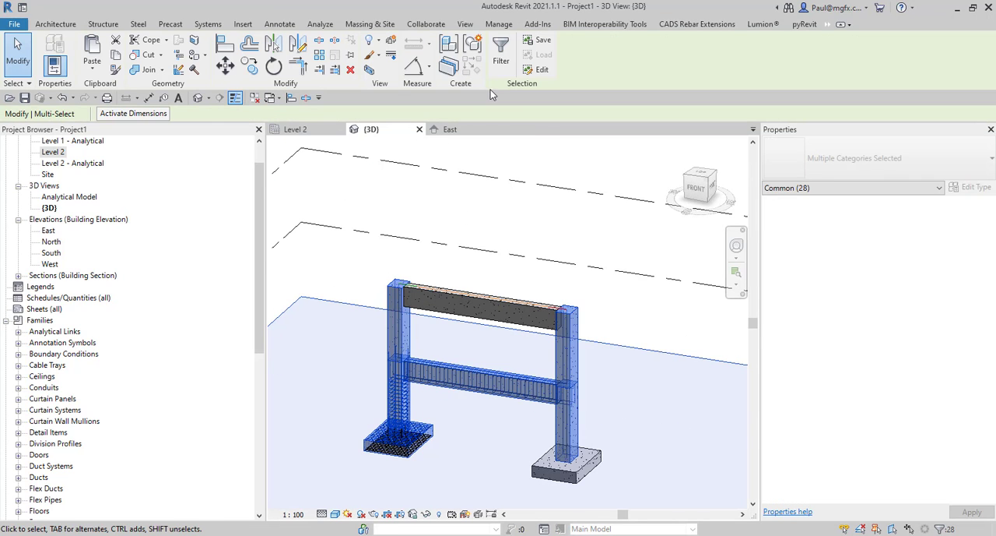
Step: Filter to the 16 rebar elements, set their {3D} visibility to unobscured and solid, then deselect
click(511, 48)
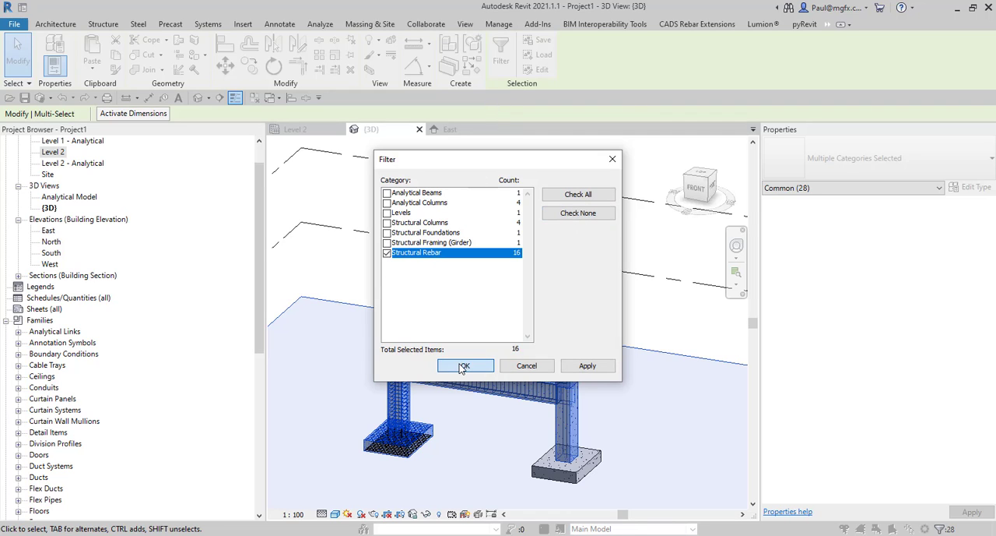
click(467, 365)
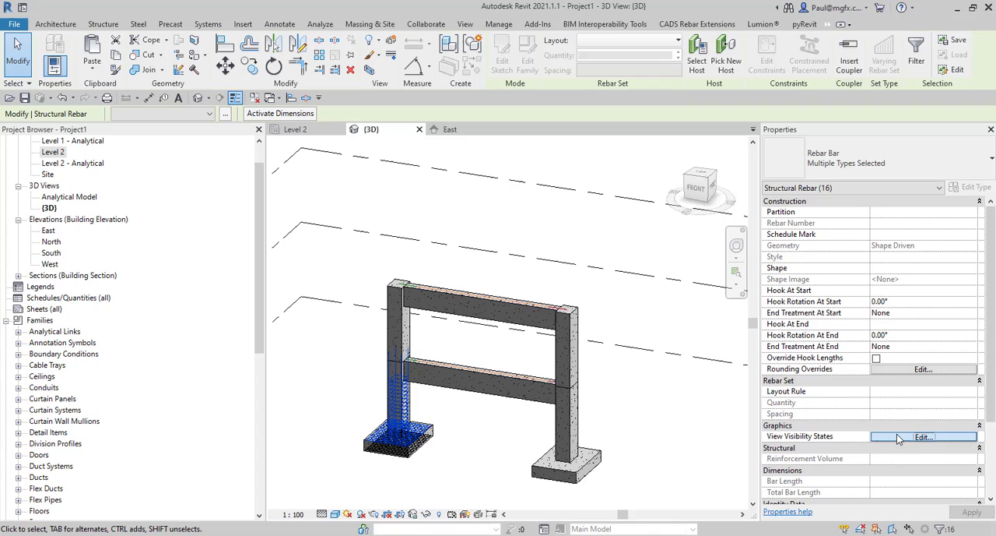
click(914, 435)
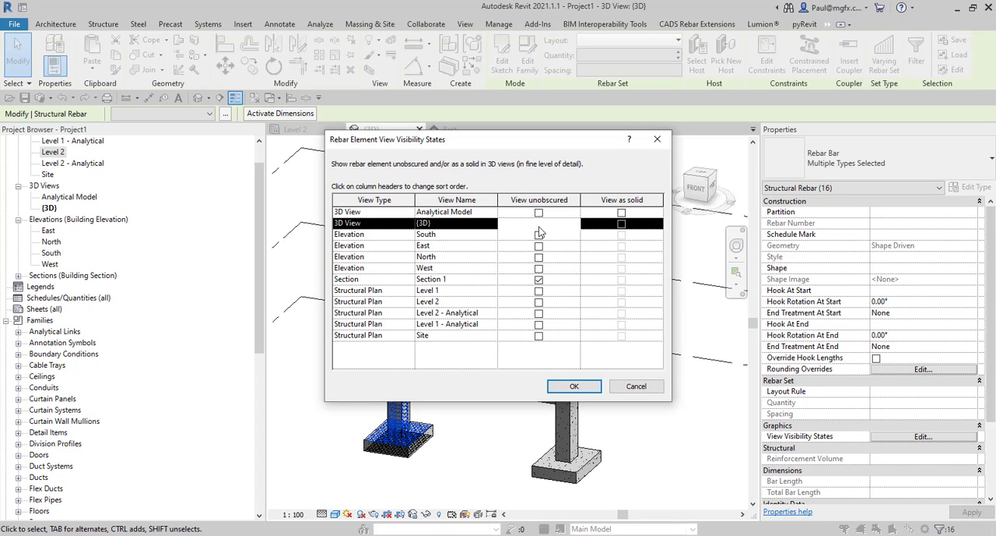
click(574, 386)
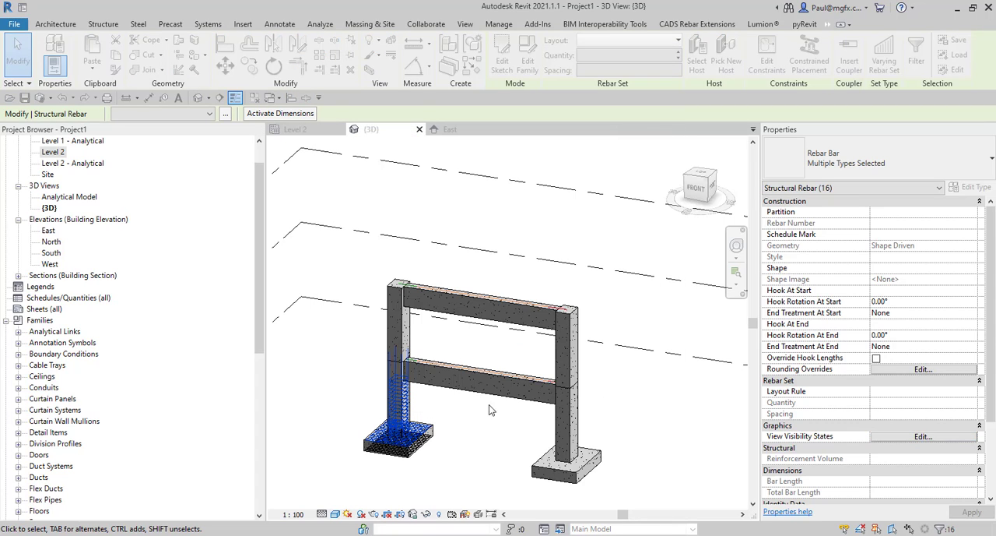
click(700, 24)
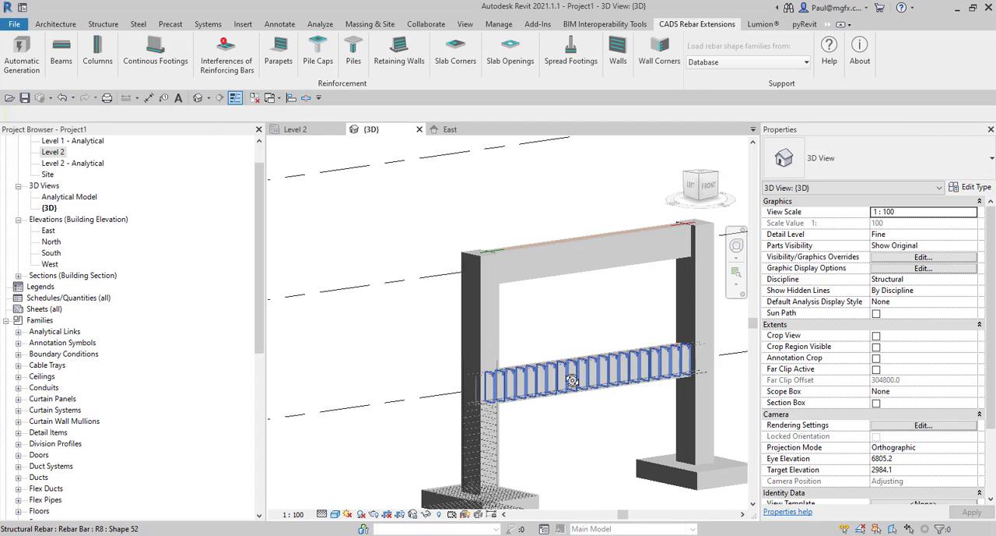
drag(572, 381, 475, 382)
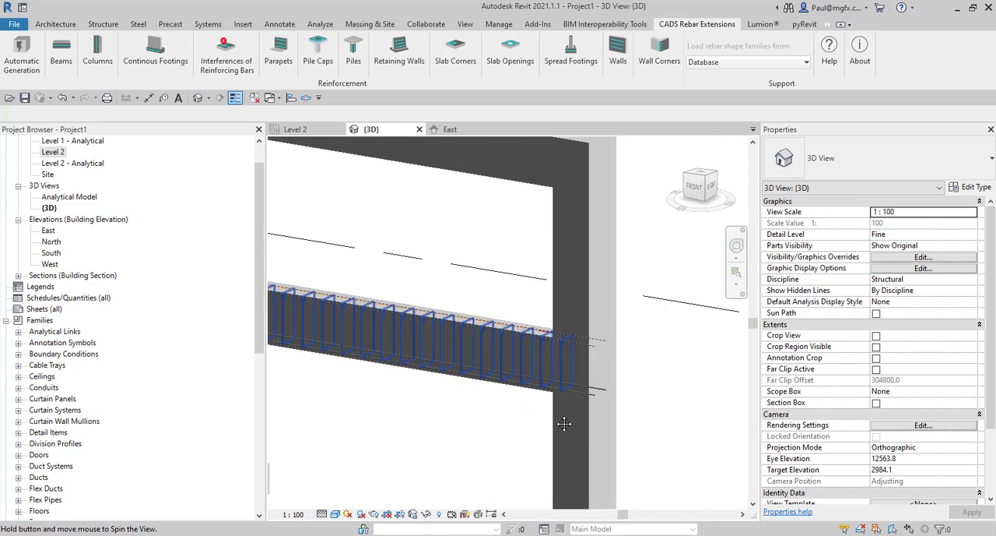
drag(564, 424, 543, 435)
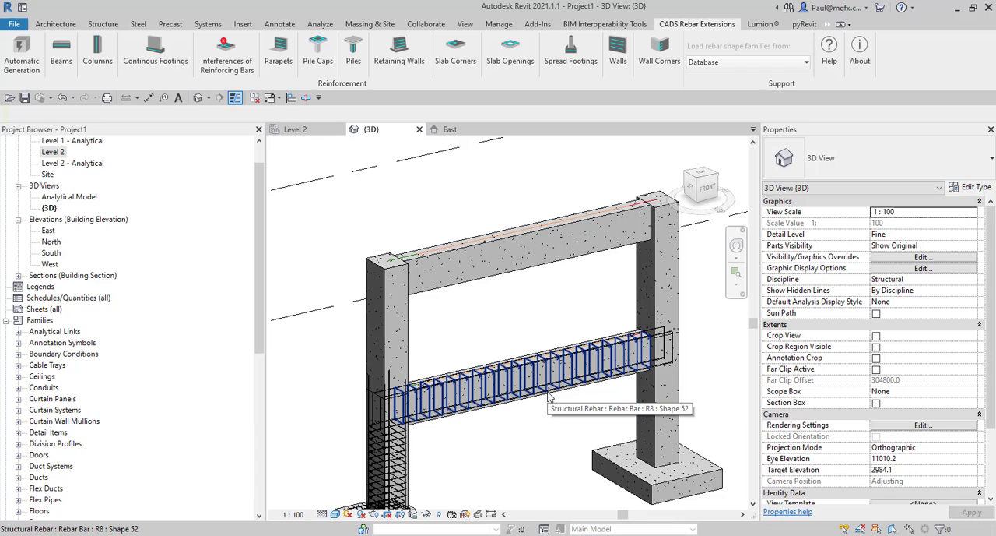
mouse_move(550, 394)
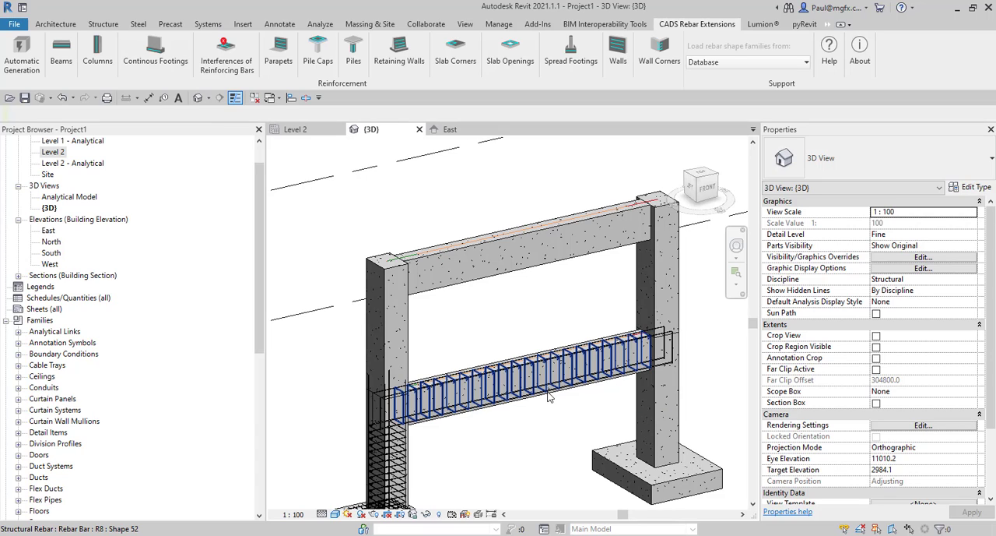